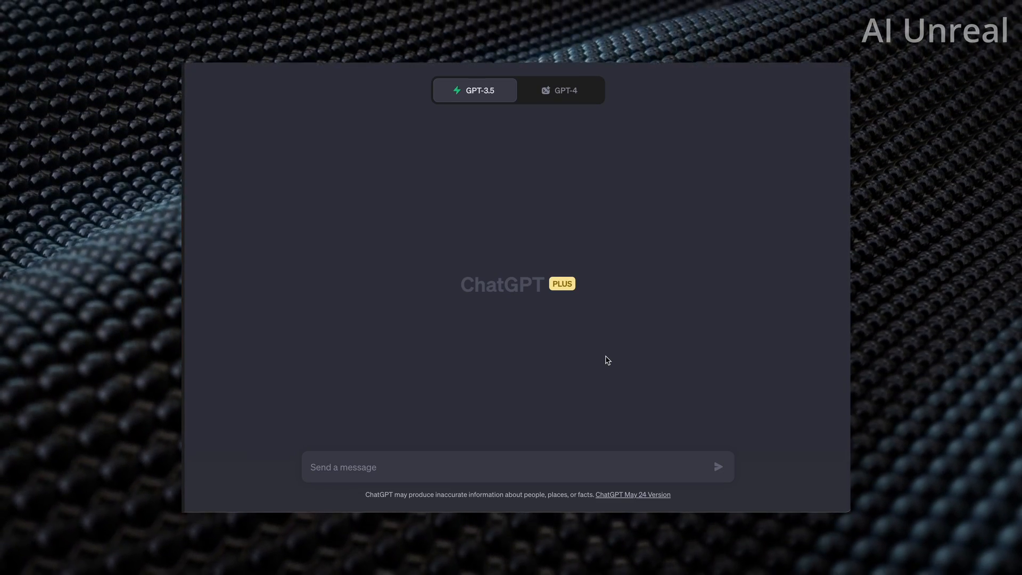
- Switch the new chat's model to GPT-4 with Code Interpreter (Beta) mode
{"action": "left_click", "coordinate": [562, 90]}
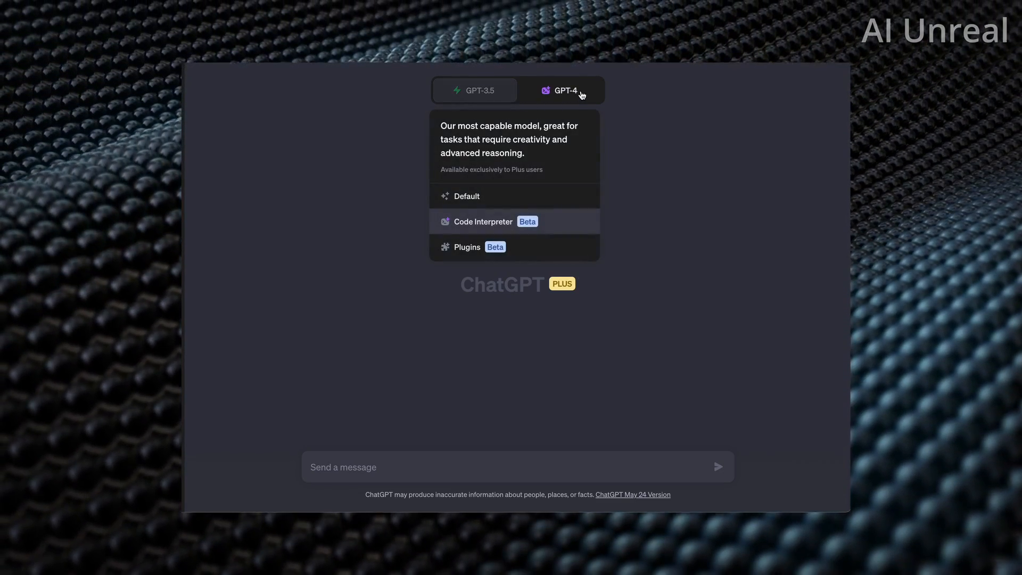
{"action": "left_click", "coordinate": [482, 221]}
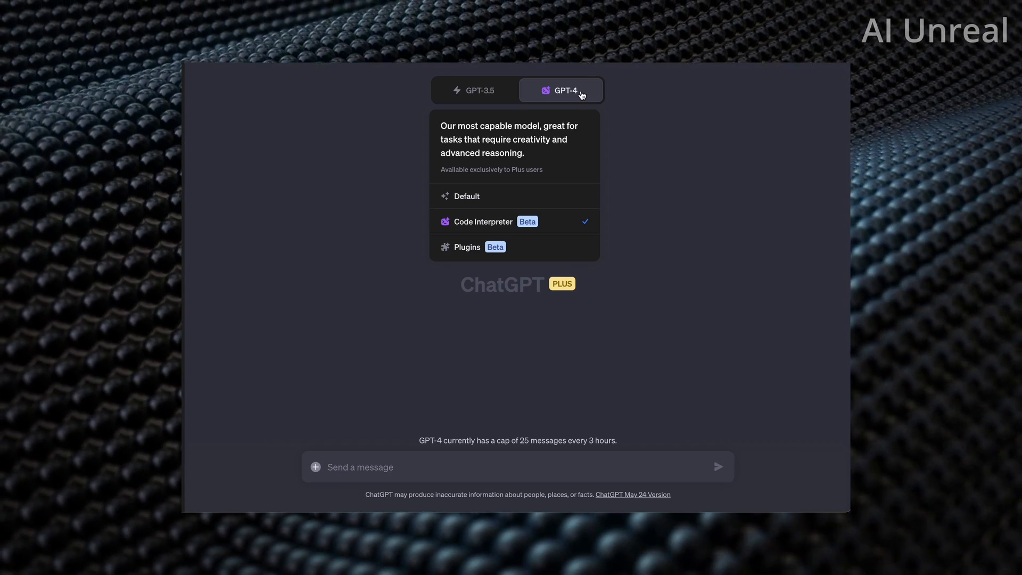
{"action": "mouse_move", "coordinate": [511, 218]}
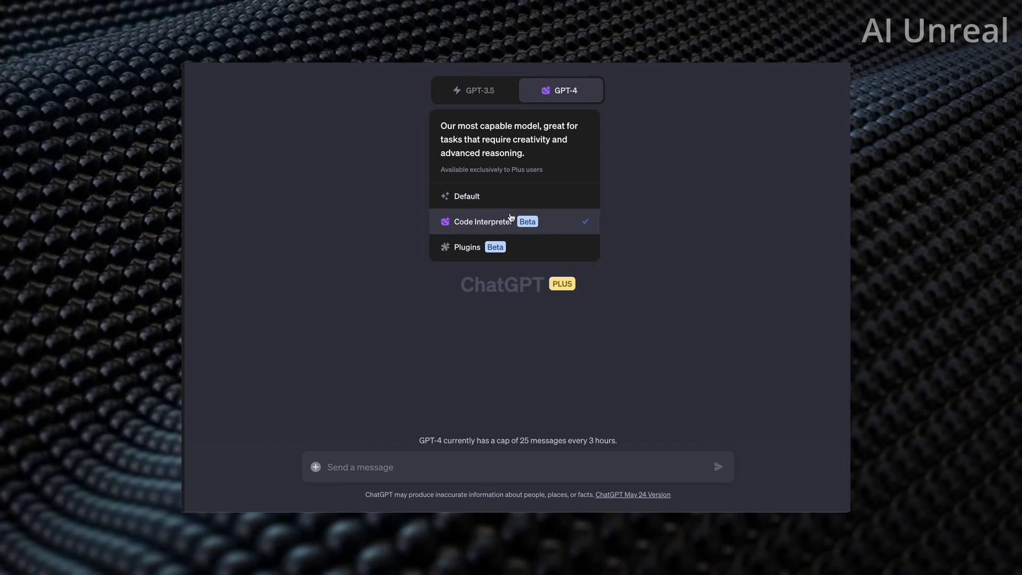
{"action": "mouse_move", "coordinate": [505, 221]}
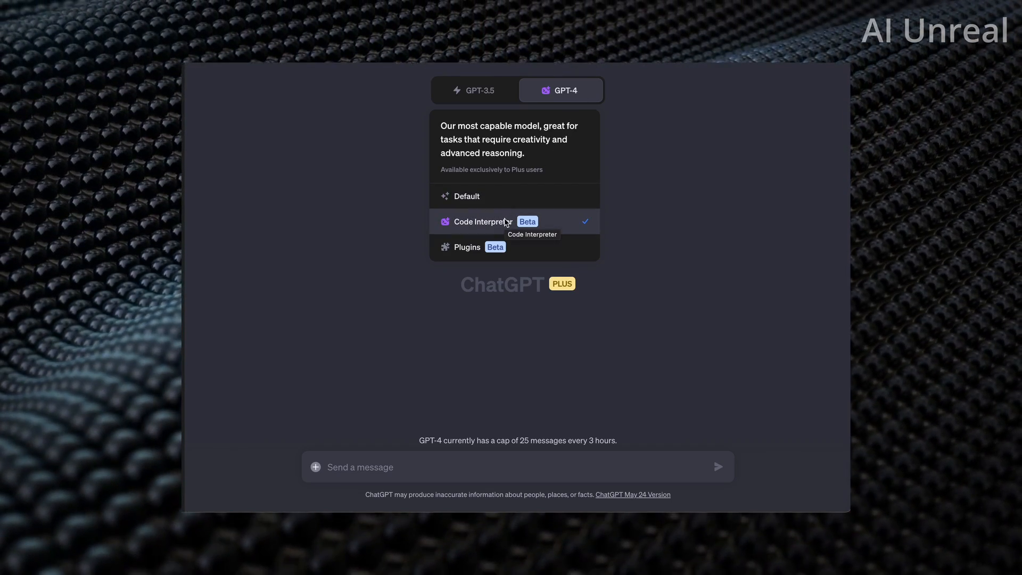
{"action": "left_click", "coordinate": [336, 274]}
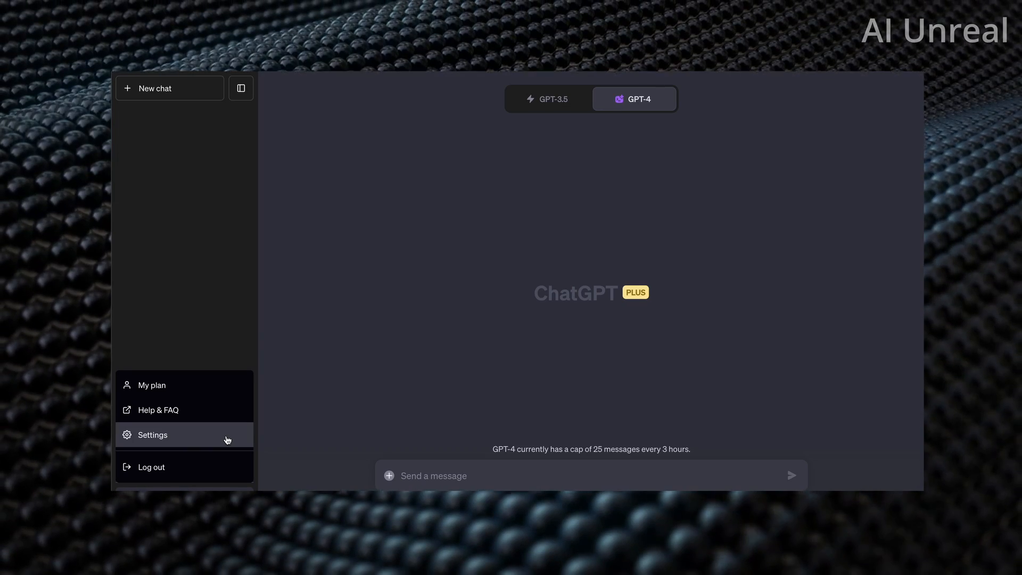
{"action": "left_click", "coordinate": [153, 435]}
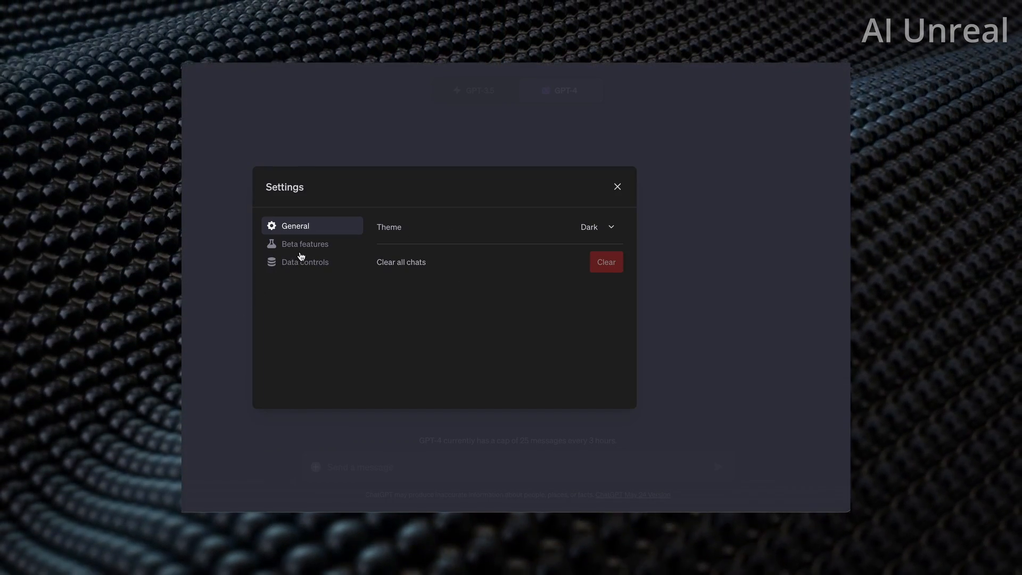
{"action": "left_click", "coordinate": [305, 244]}
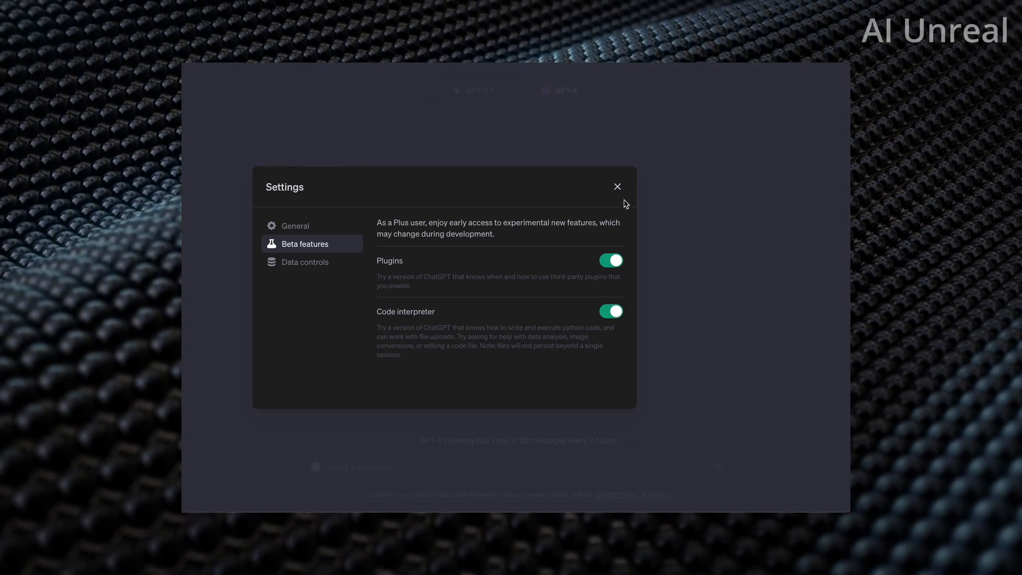
{"action": "left_click", "coordinate": [616, 187]}
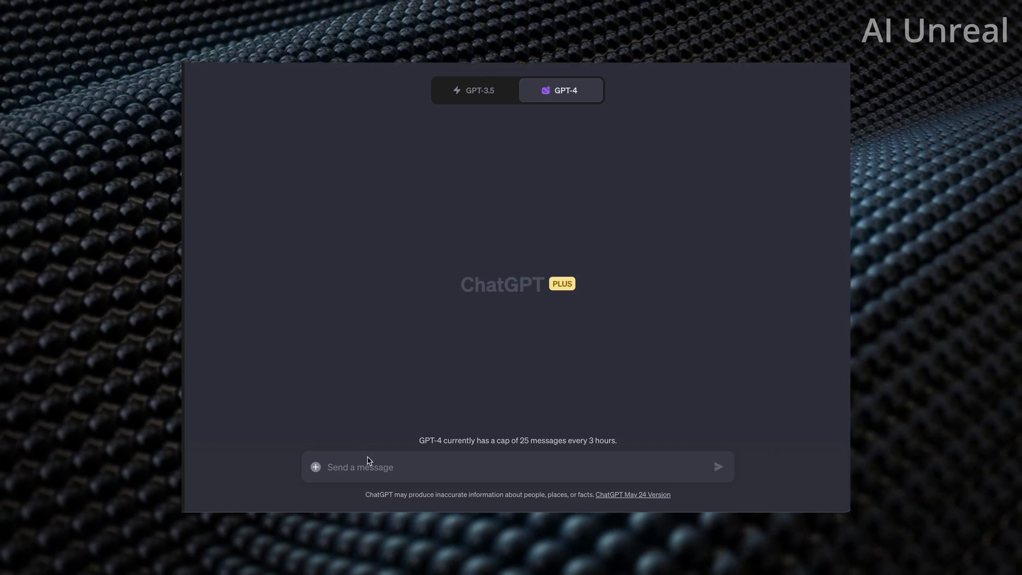
{"action": "mouse_move", "coordinate": [373, 463]}
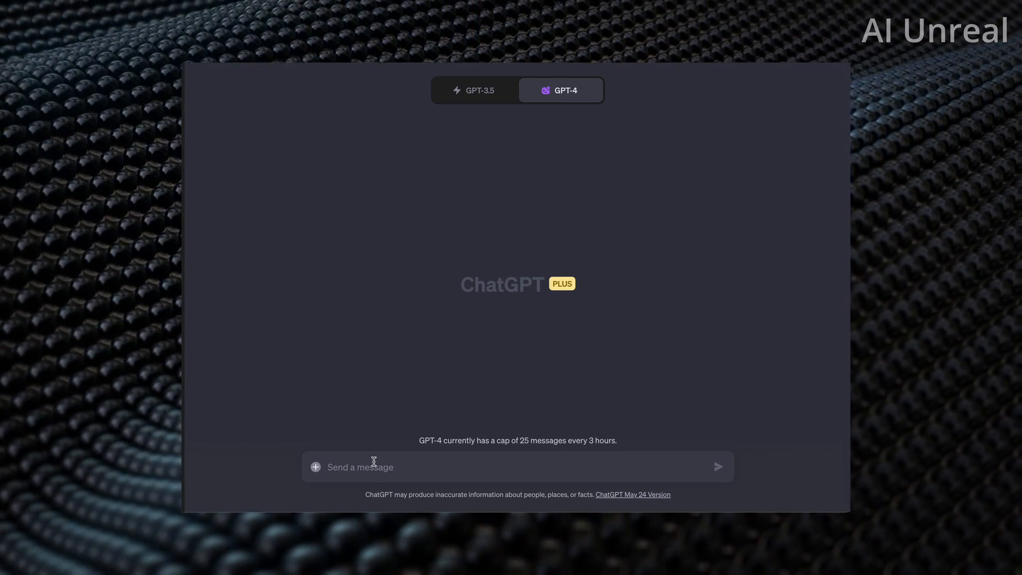
- Attach data-1.zip and send the message 'analyze this data'
{"action": "left_click", "coordinate": [314, 467]}
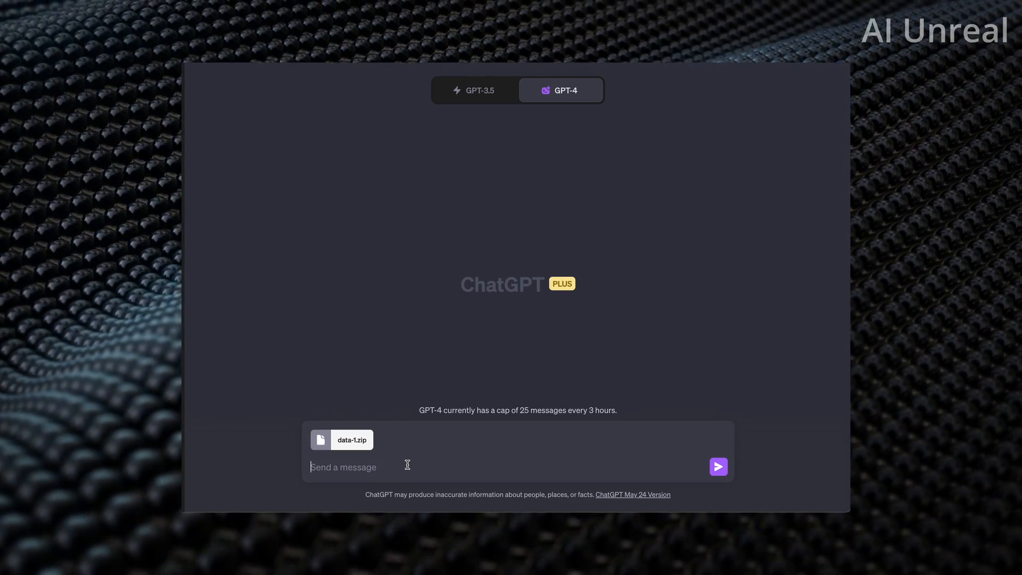
{"action": "type", "text": "analyze"}
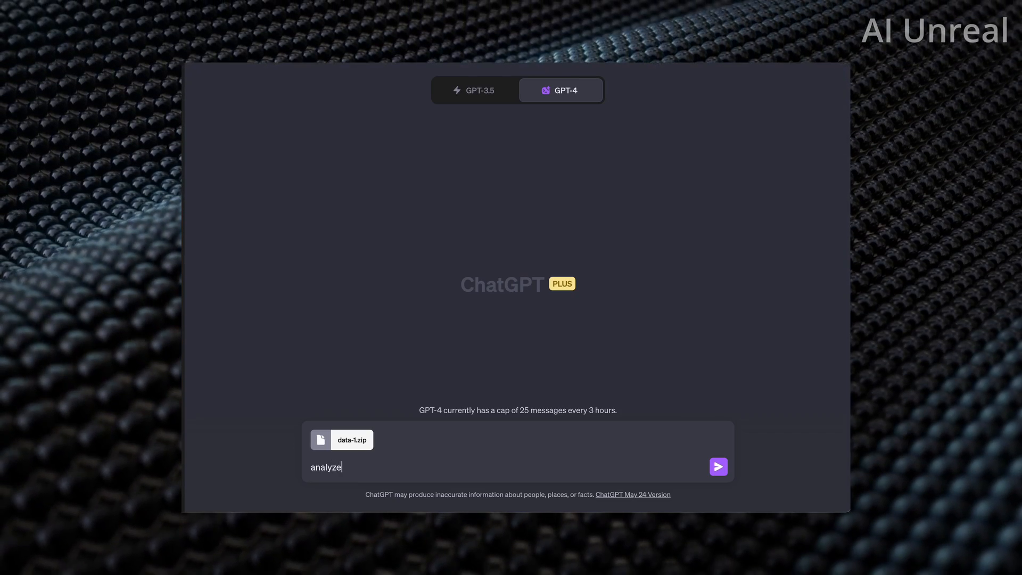
{"action": "type", "text": "this dat"}
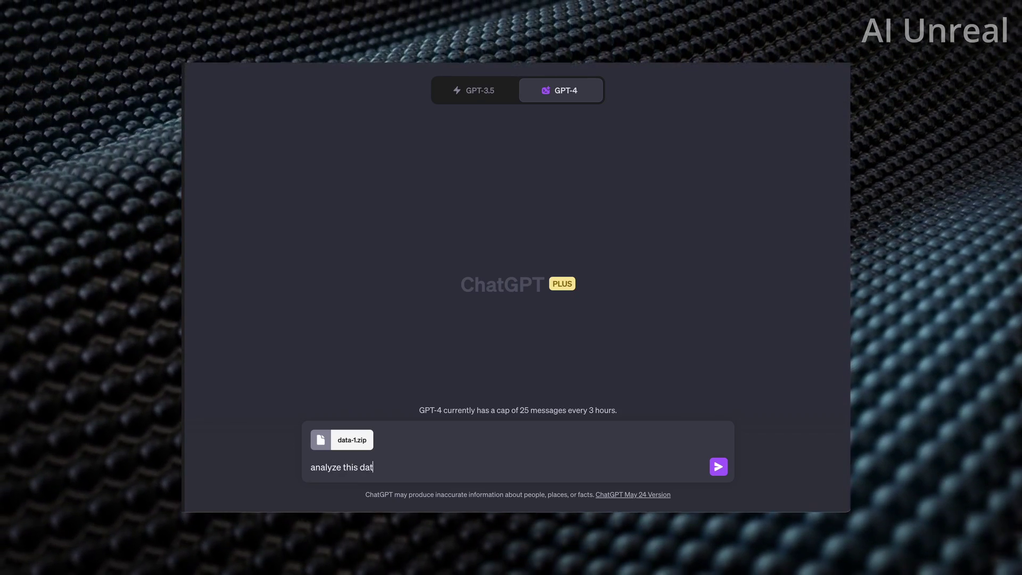
{"action": "left_click", "coordinate": [718, 466]}
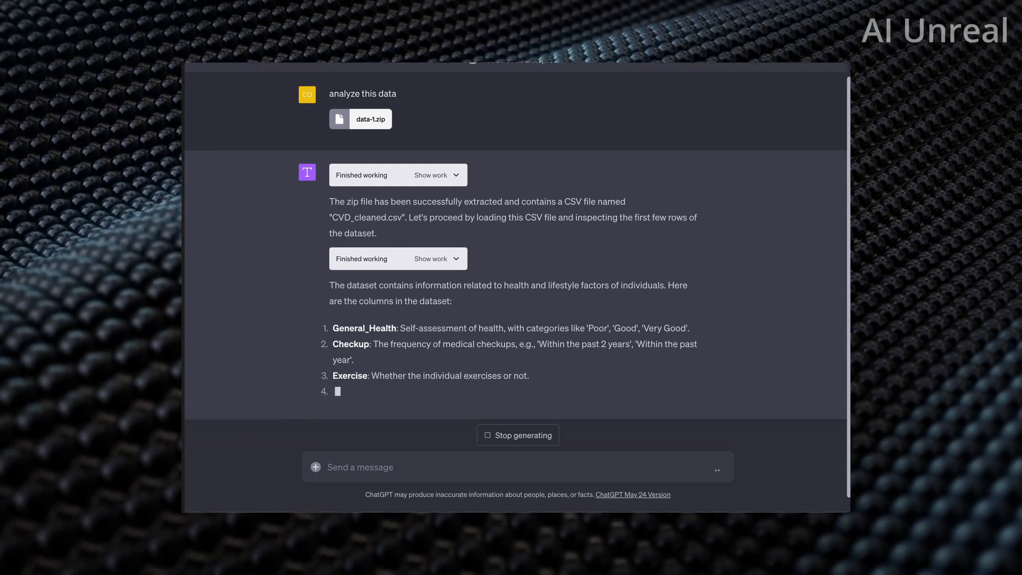
- Follow the column breakdown until it stops at item 19 with a generation error
{"action": "scroll", "scroll_direction": "down", "scroll_amount": 3}
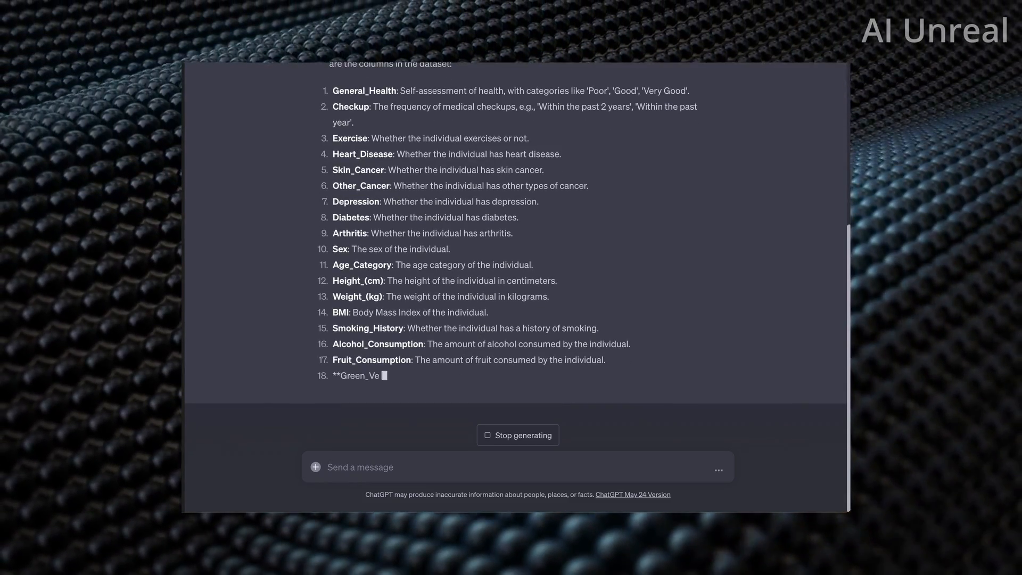
{"action": "left_click", "coordinate": [517, 435]}
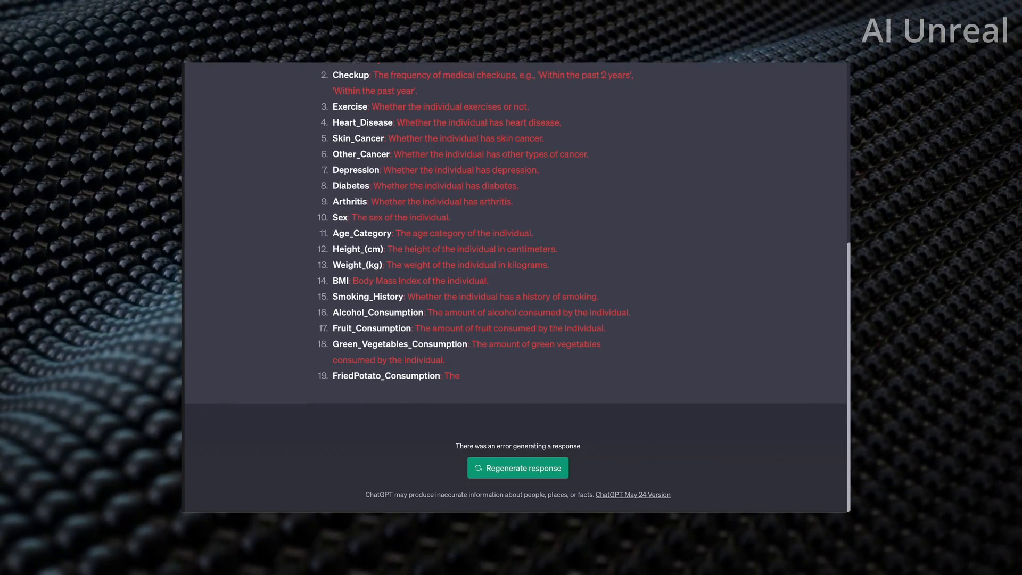
{"action": "mouse_move", "coordinate": [543, 470]}
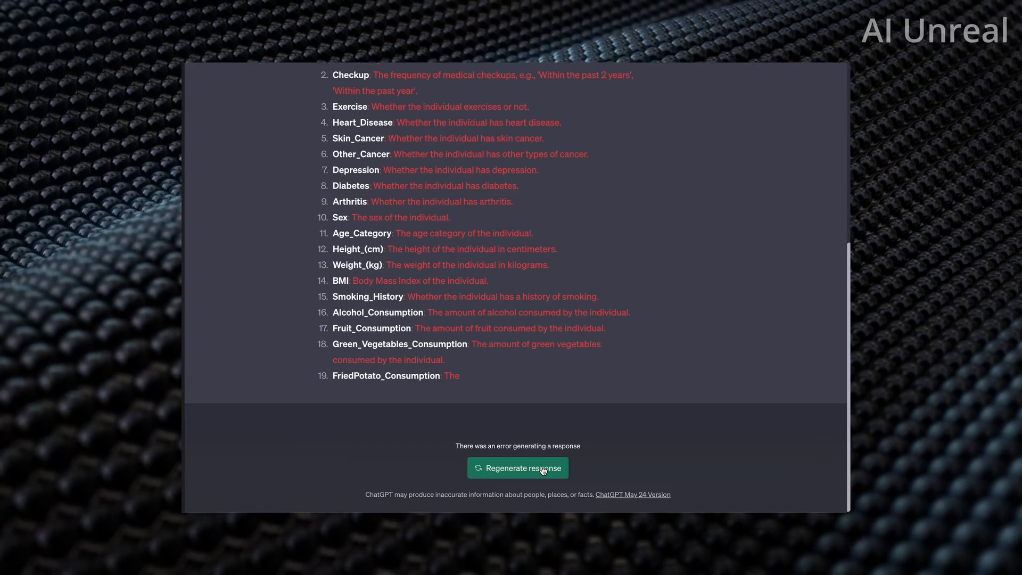
- Regenerate the failed reply to get 308,854 rows, 19 columns and summary statistics
{"action": "left_click", "coordinate": [517, 468]}
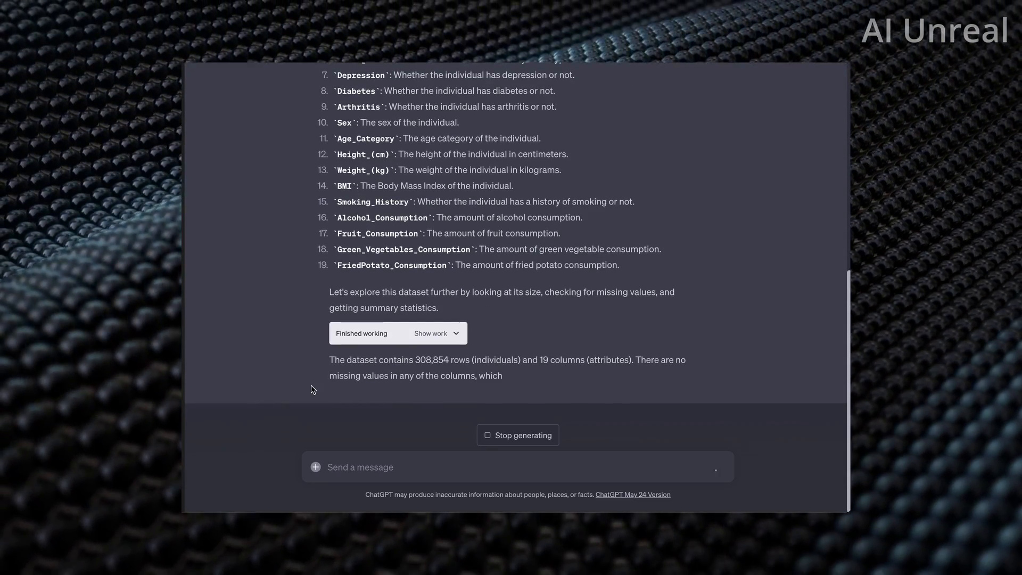
{"action": "scroll", "scroll_direction": "down", "scroll_amount": 3}
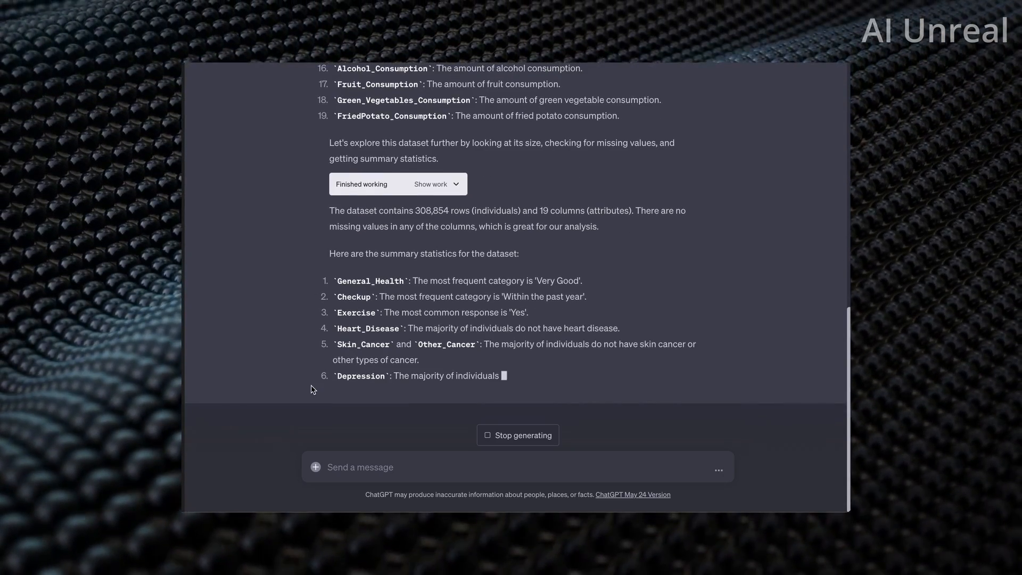
{"action": "scroll", "scroll_direction": "down", "scroll_amount": 3}
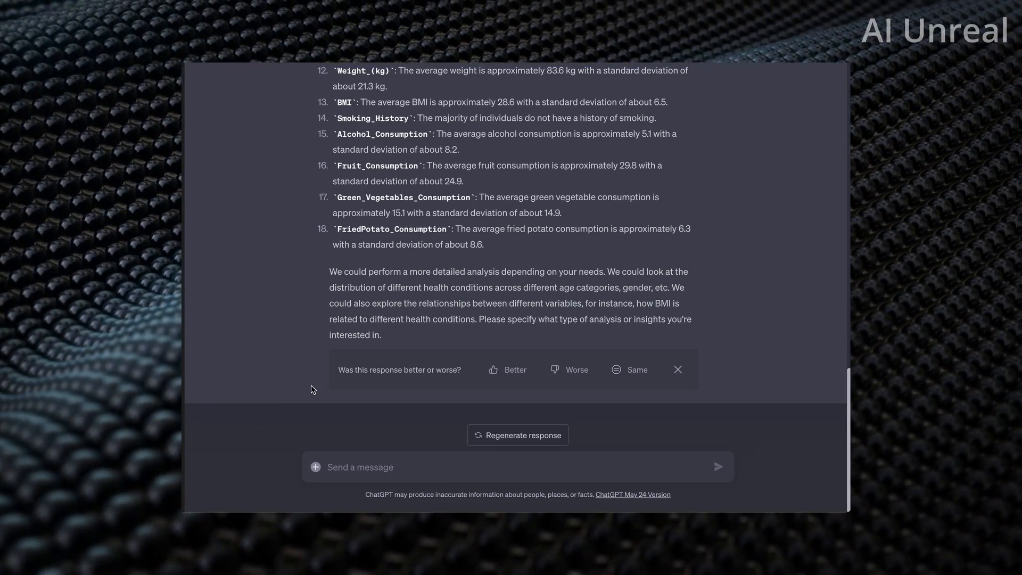
{"action": "left_click", "coordinate": [359, 467]}
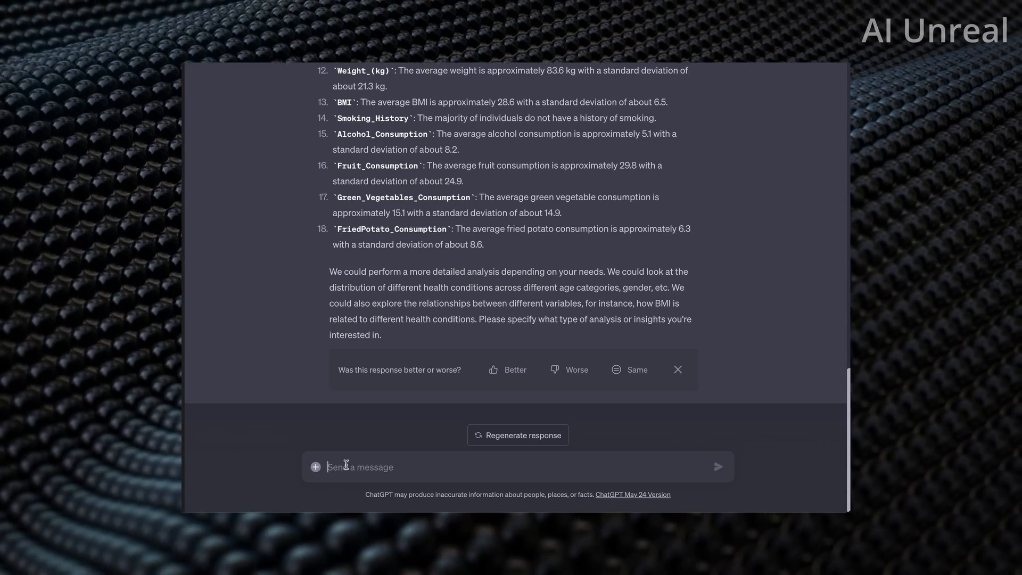
- Ask to put the data into a bar graph or chart and review the five options
{"action": "type", "text": "make th"}
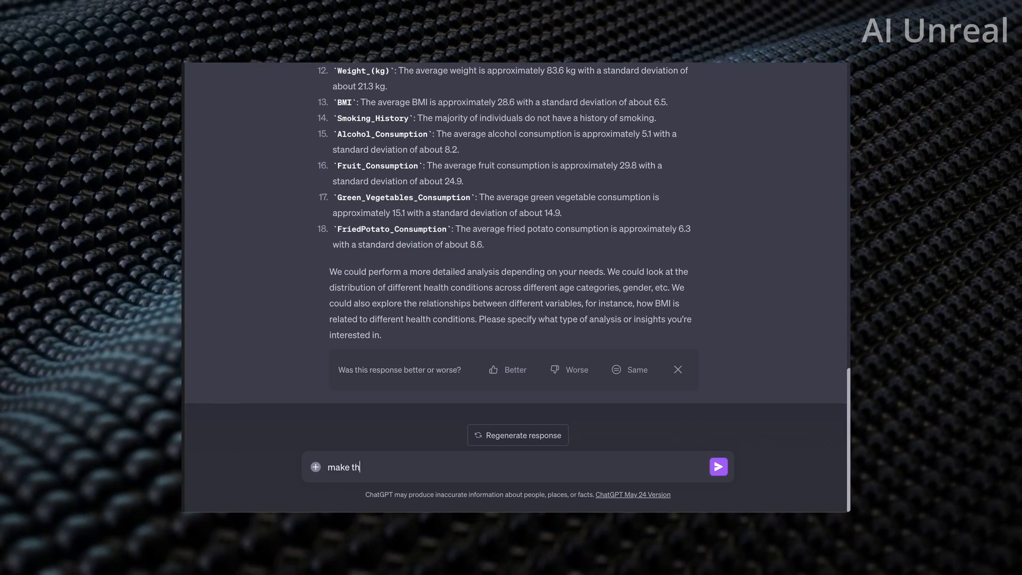
{"action": "type", "text": "is easier to read by"}
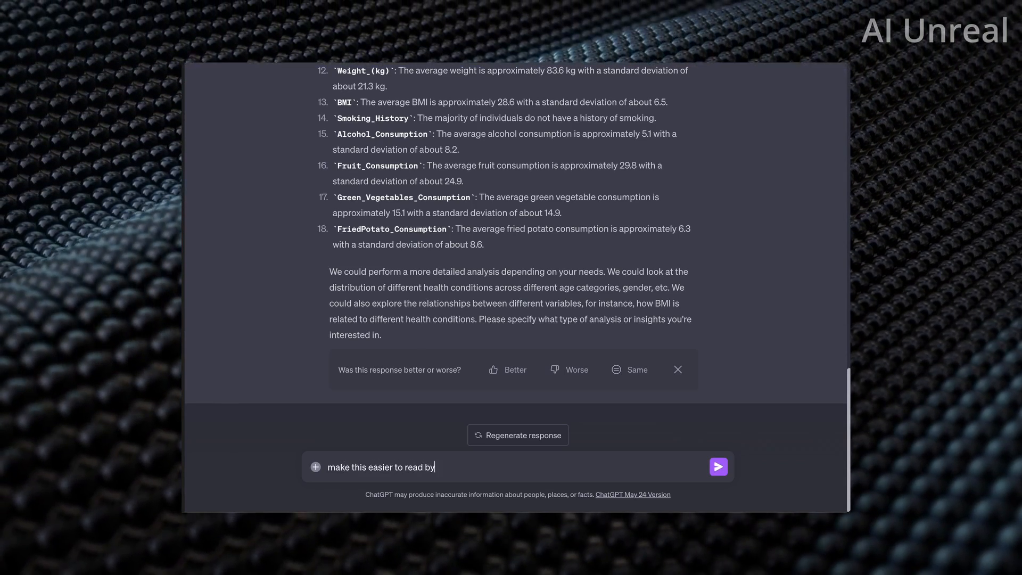
{"action": "type", "text": "putting it into"}
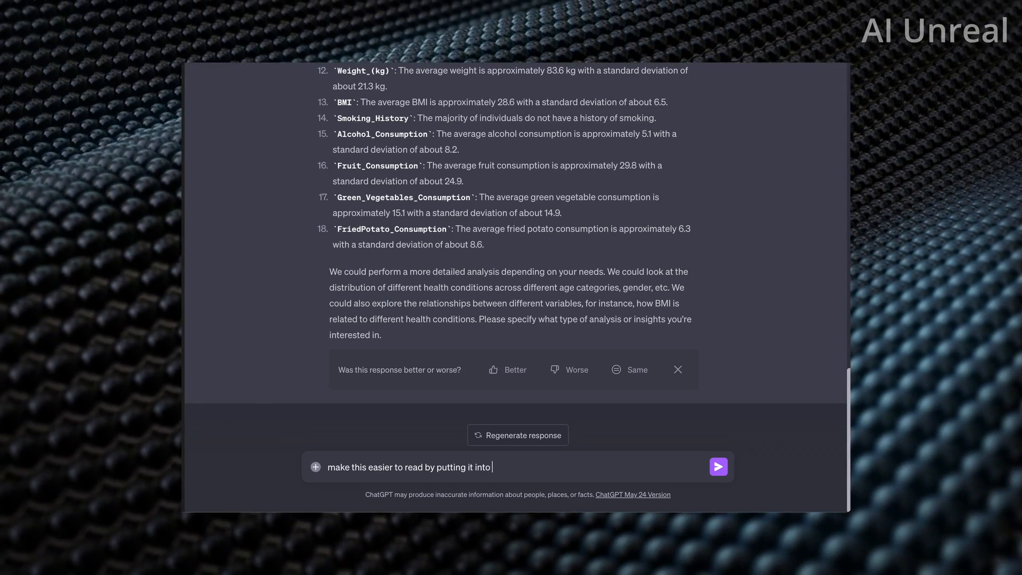
{"action": "type", "text": "a bar graph o"}
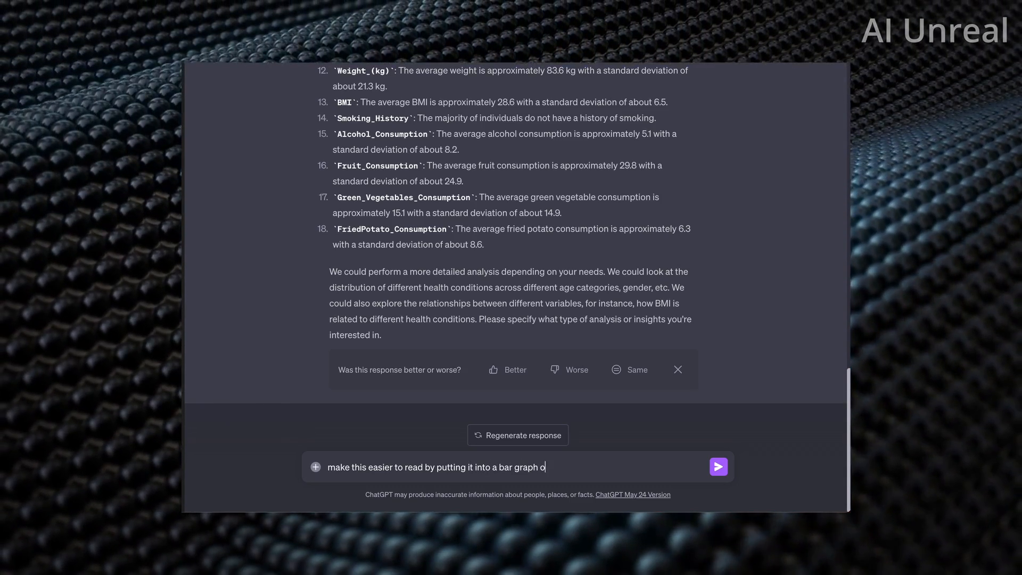
{"action": "left_click", "coordinate": [718, 467]}
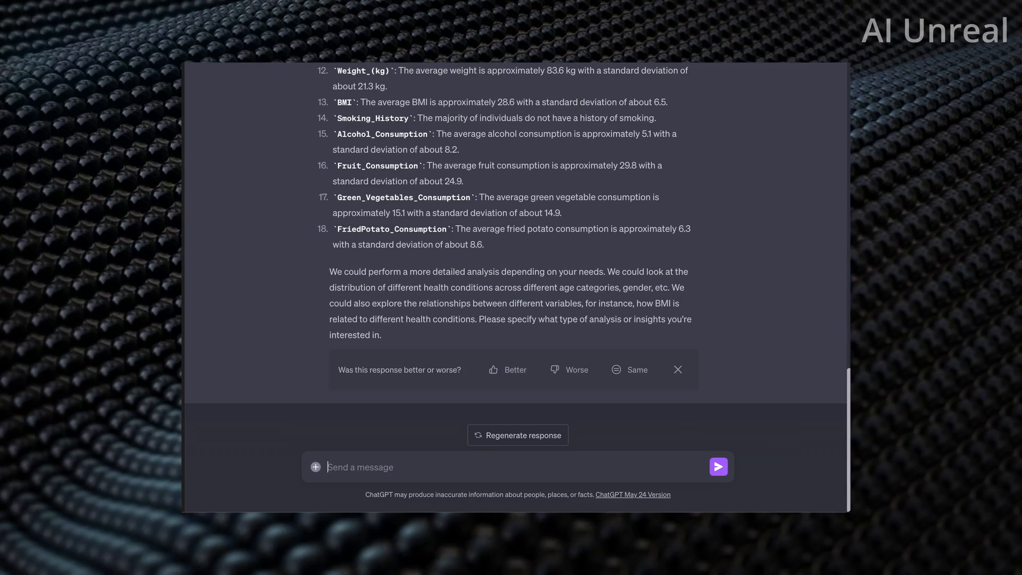
{"action": "left_click", "coordinate": [718, 466]}
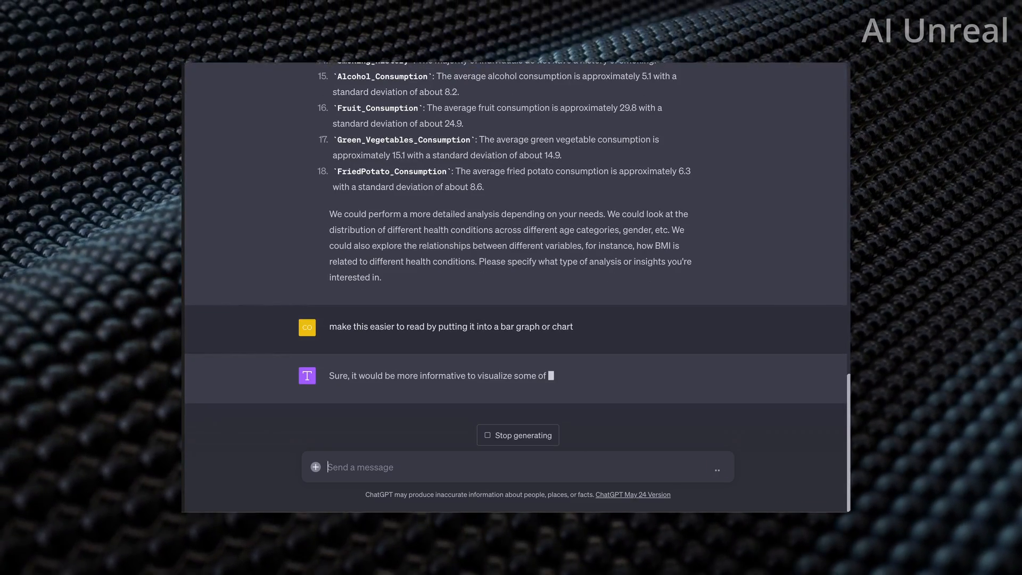
{"action": "scroll", "scroll_direction": "down", "scroll_amount": 3}
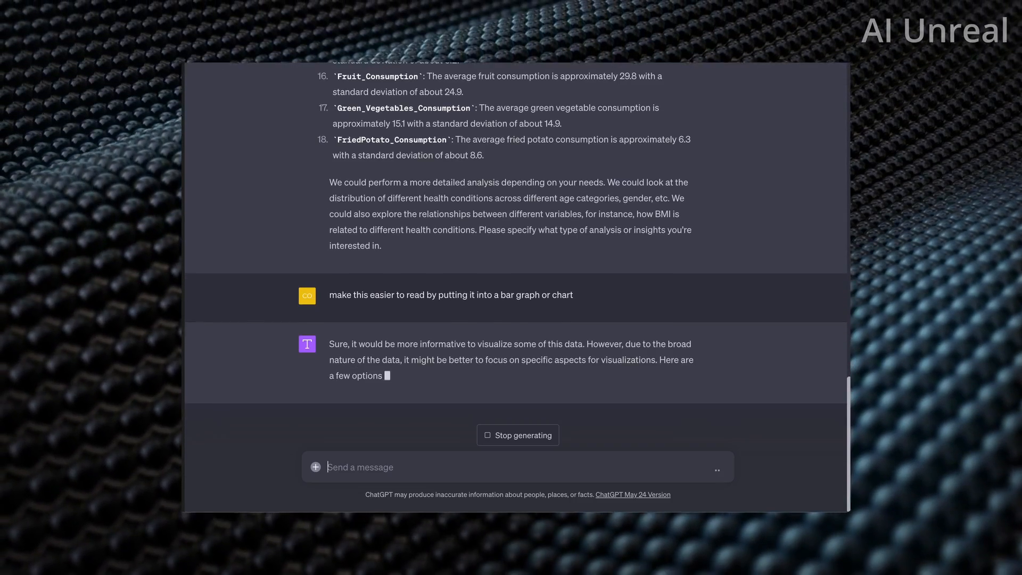
{"action": "scroll", "scroll_direction": "down", "scroll_amount": 3}
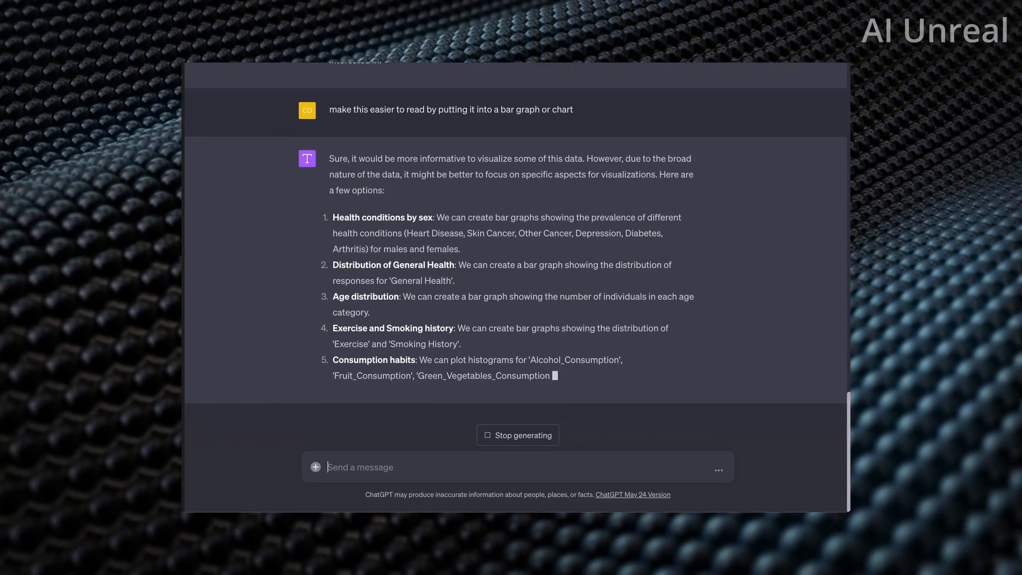
{"action": "scroll", "scroll_direction": "down", "scroll_amount": 3}
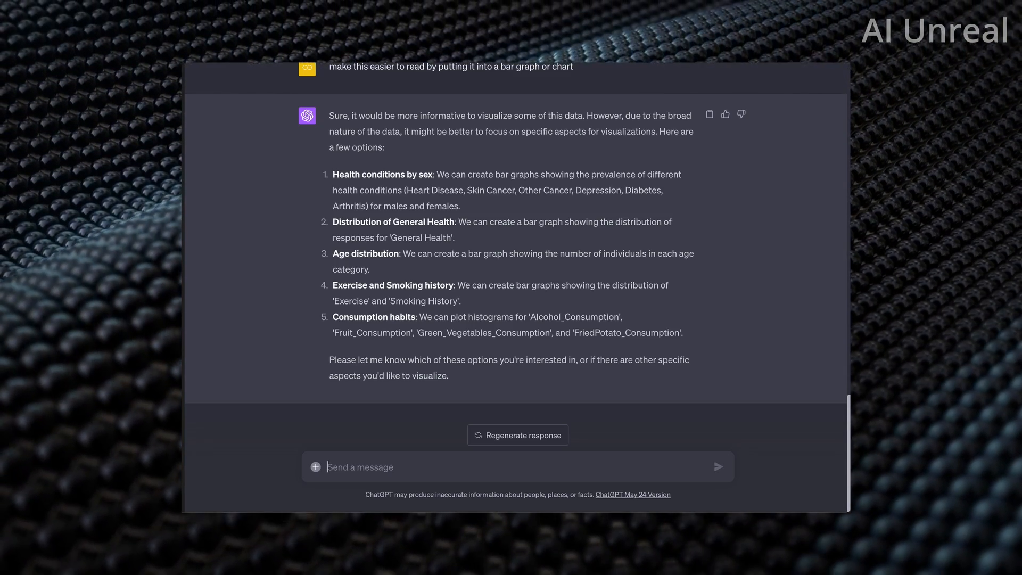
- Send a short reply starting 'use n' to pick a visualization option
{"action": "type", "text": "use n"}
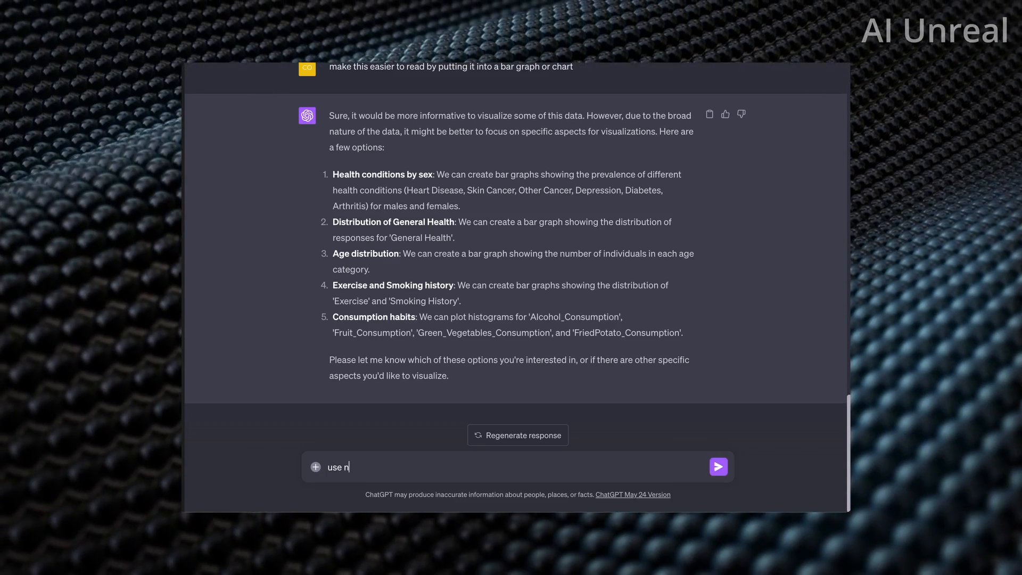
{"action": "left_click", "coordinate": [718, 467]}
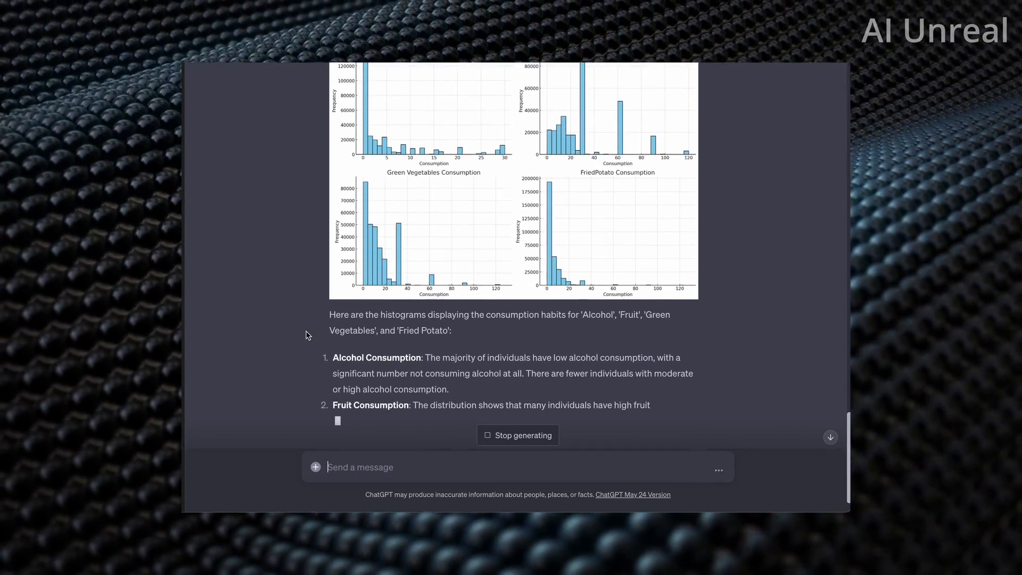
- Scroll through the Alcohol, Fruit, Green Vegetables and FriedPotato histograms and their summaries
{"action": "scroll", "scroll_direction": "up", "scroll_amount": 3}
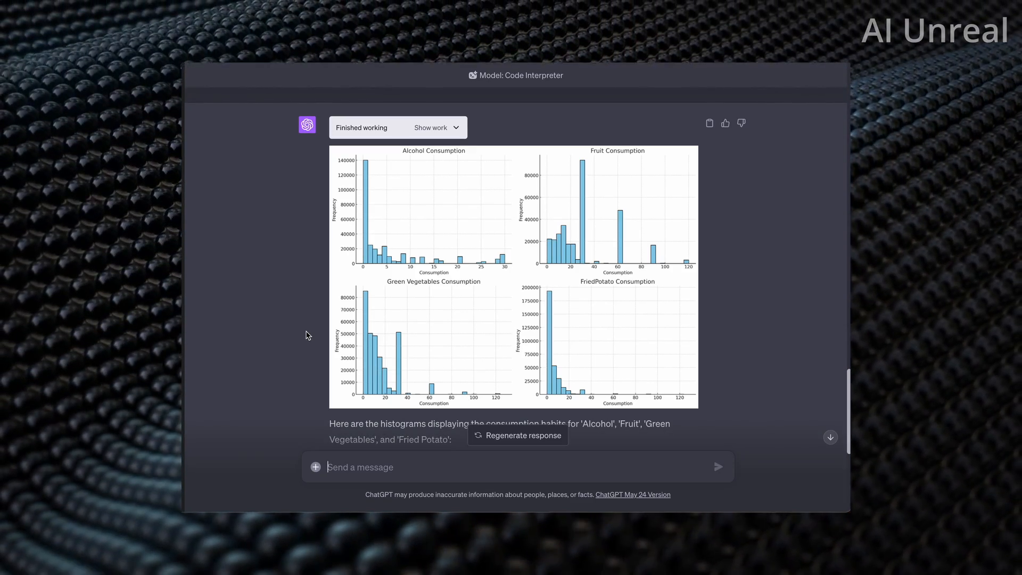
{"action": "scroll", "scroll_direction": "down", "scroll_amount": 3}
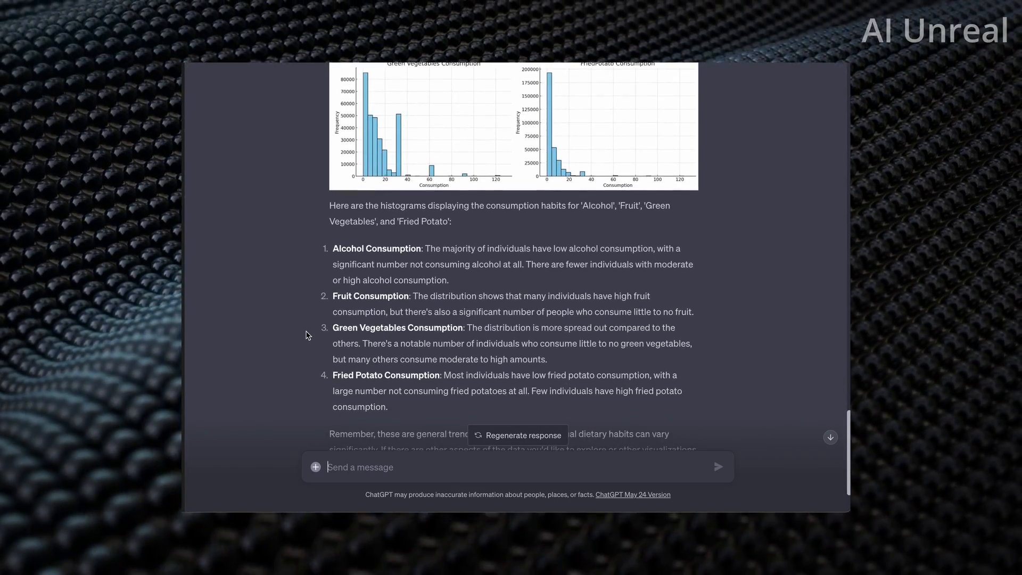
{"action": "scroll", "scroll_direction": "down", "scroll_amount": 3}
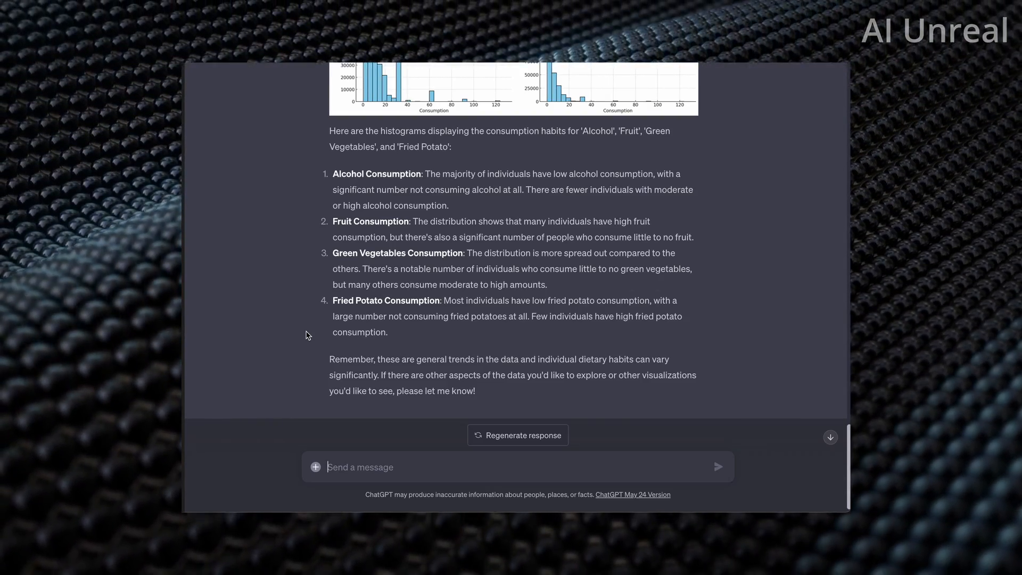
{"action": "scroll", "scroll_direction": "up", "scroll_amount": 3}
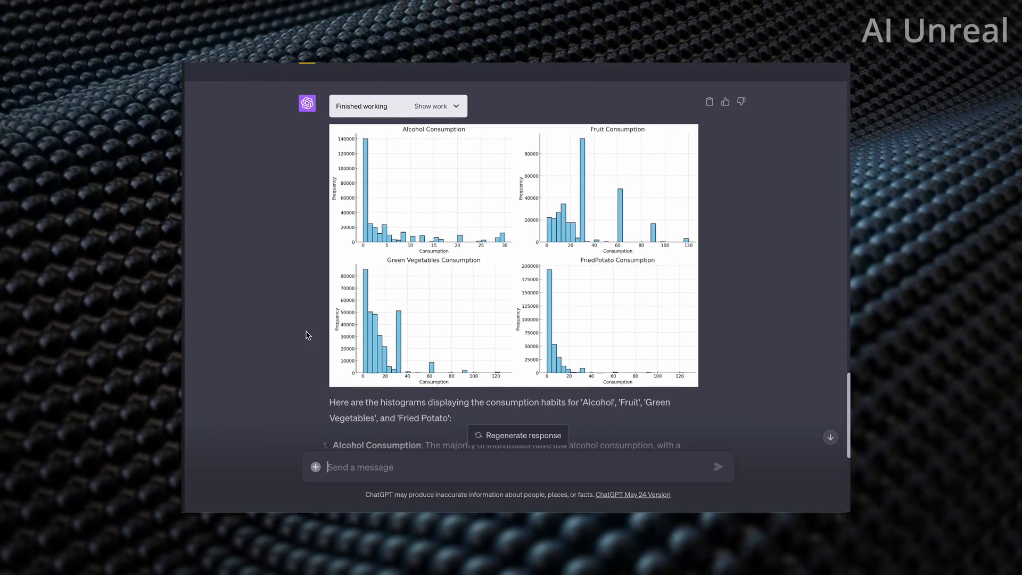
- Ask 'what do the numbers mean' and read the x-axis and y-axis explanation
{"action": "type", "text": "wh"}
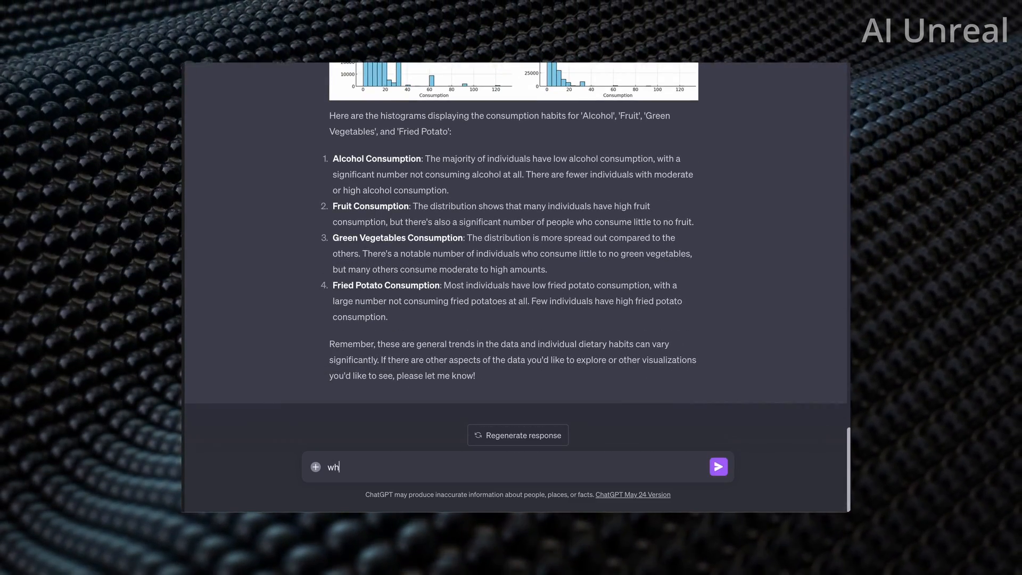
{"action": "type", "text": "at do the numbers"}
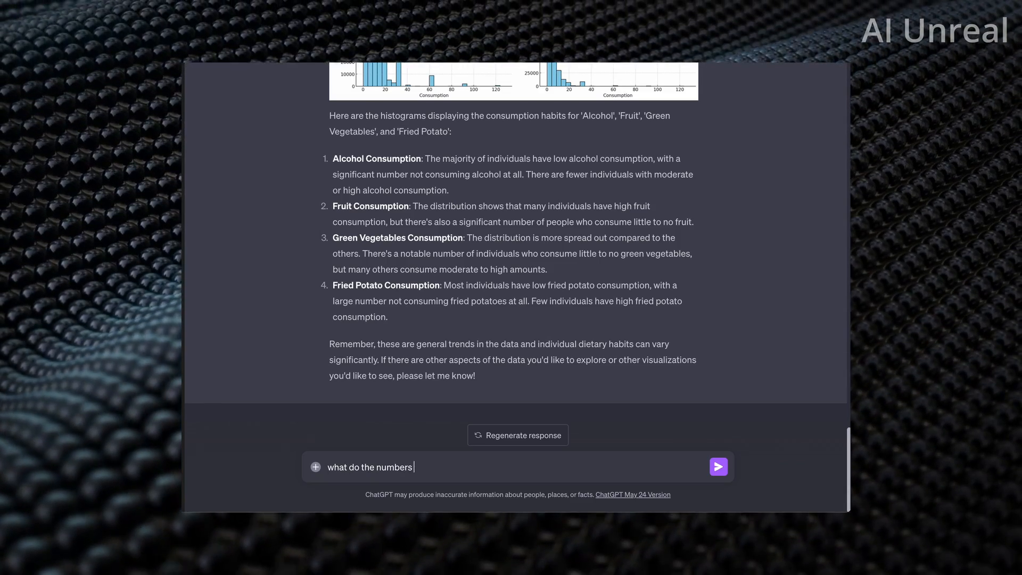
{"action": "left_click", "coordinate": [718, 466]}
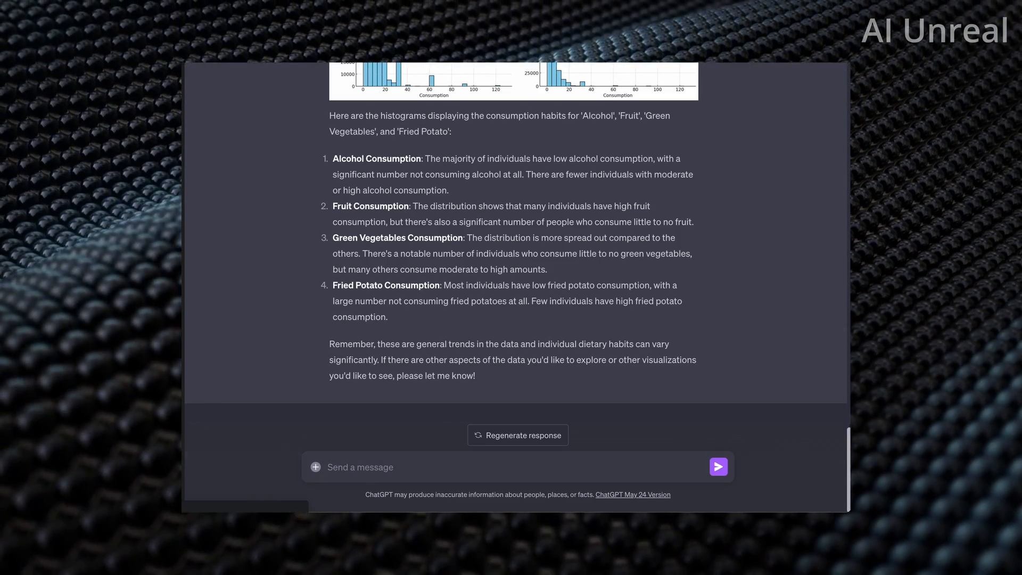
{"action": "left_click", "coordinate": [718, 467]}
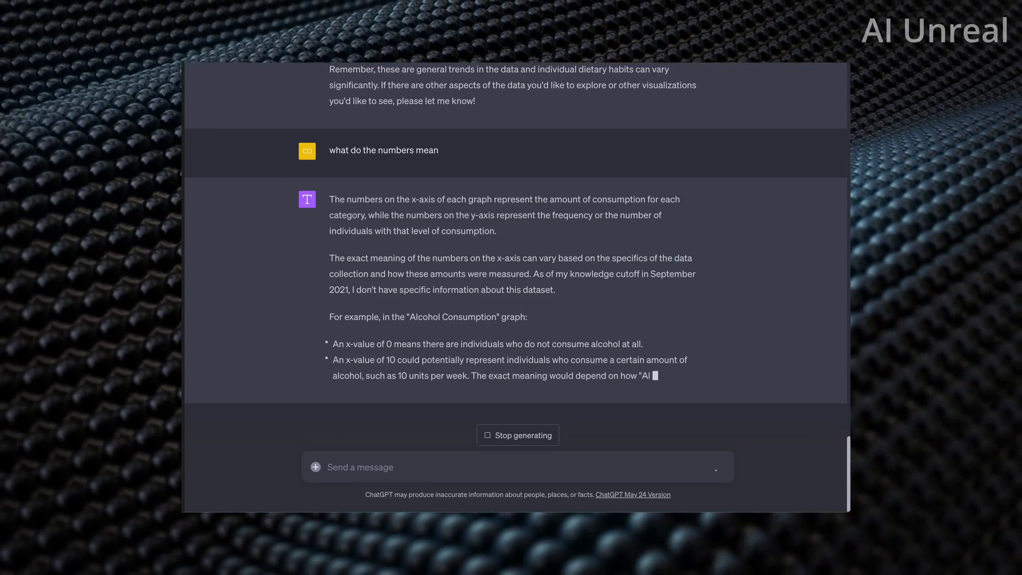
{"action": "scroll", "scroll_direction": "down", "scroll_amount": 3}
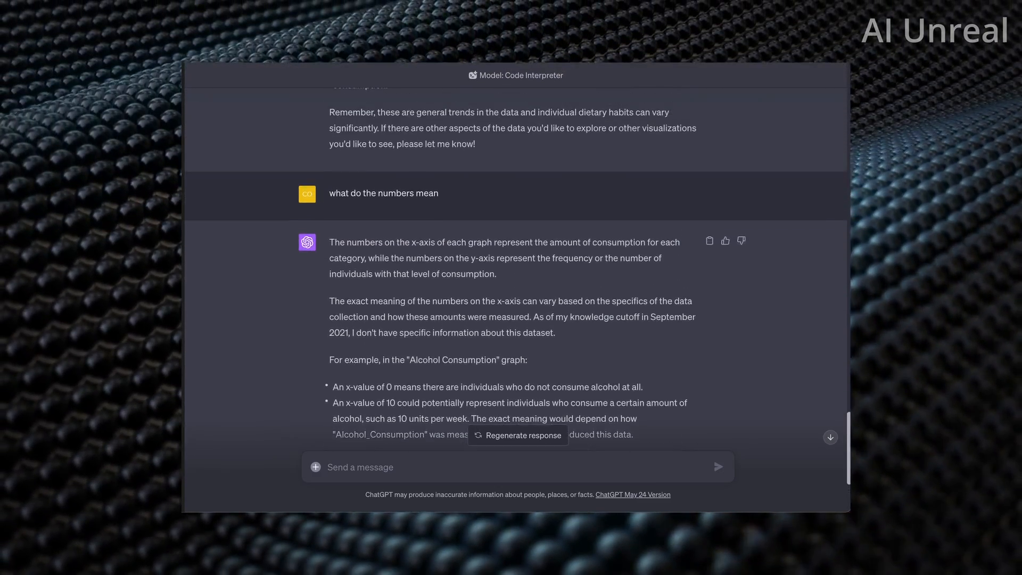
{"action": "scroll", "scroll_direction": "up", "scroll_amount": 3}
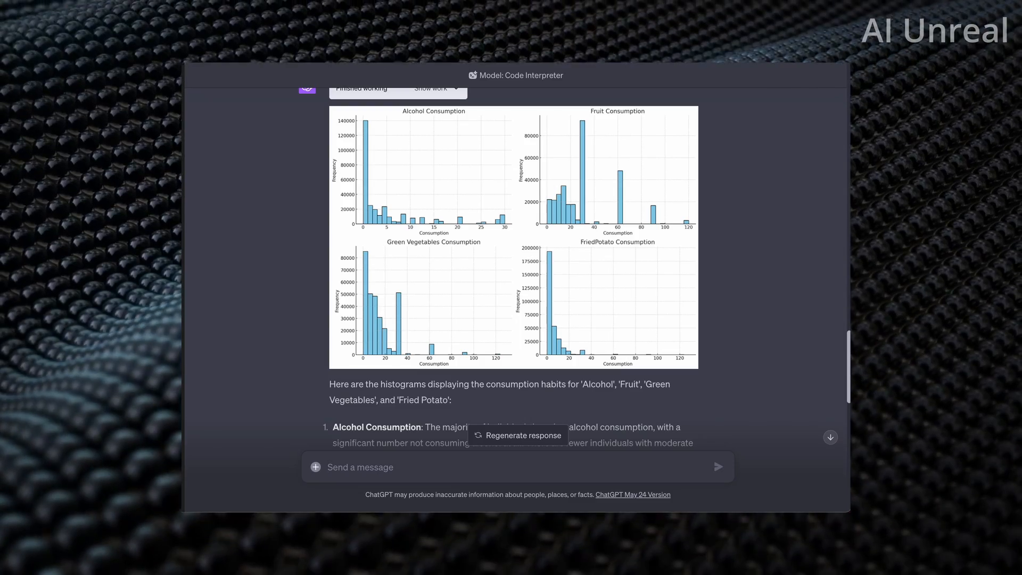
{"action": "scroll", "scroll_direction": "down", "scroll_amount": 3}
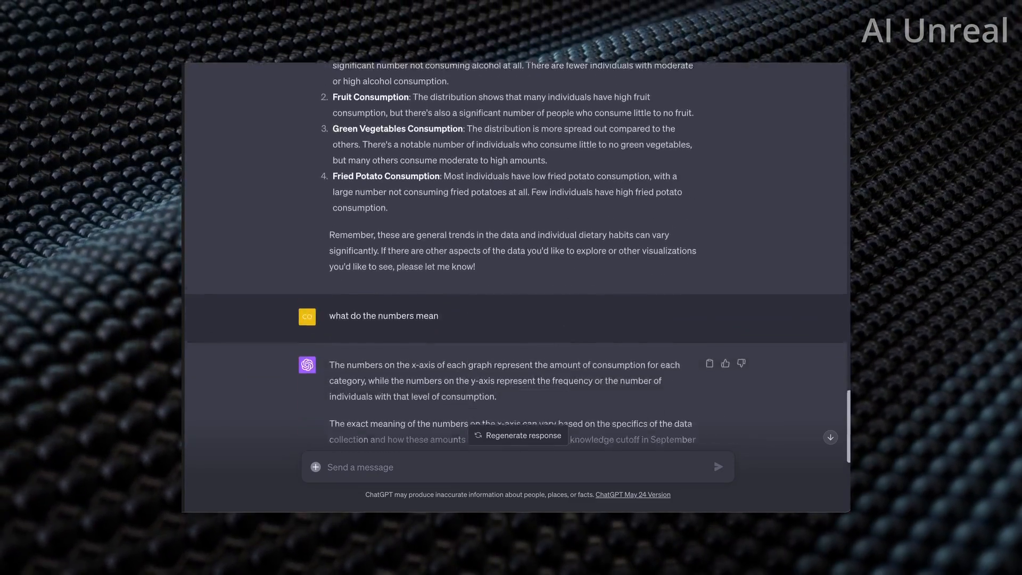
{"action": "scroll", "scroll_direction": "up", "scroll_amount": 3}
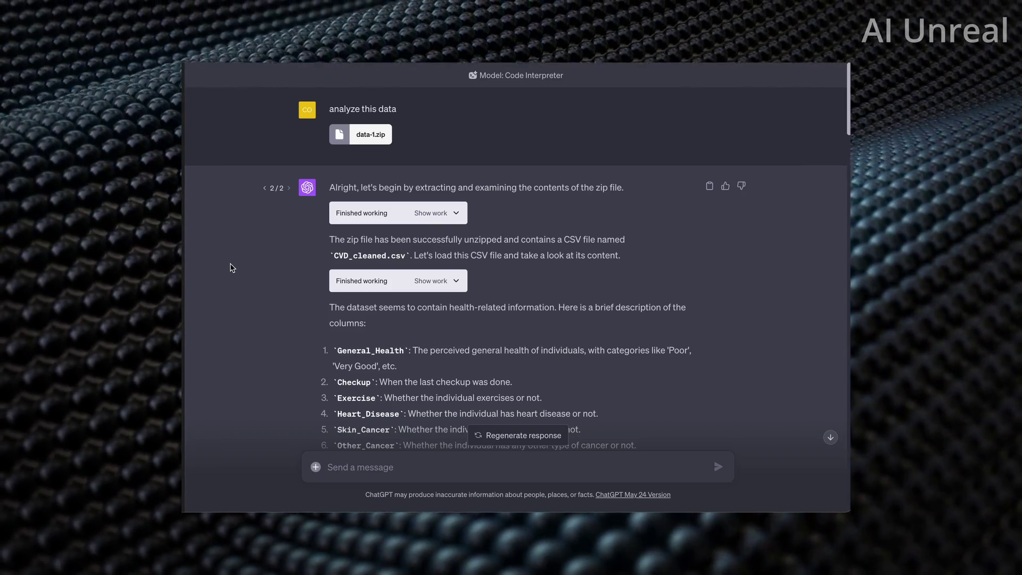
- Scroll down to the explanation of fruit, vegetable and potato quantities per timeframe
{"action": "scroll", "scroll_direction": "down", "scroll_amount": 3}
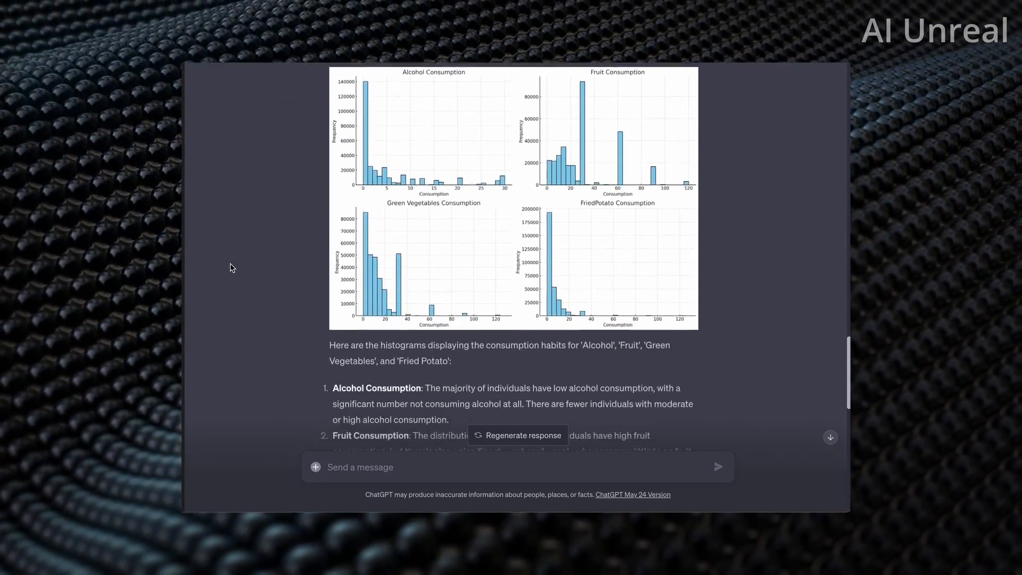
{"action": "scroll", "scroll_direction": "down", "scroll_amount": 3}
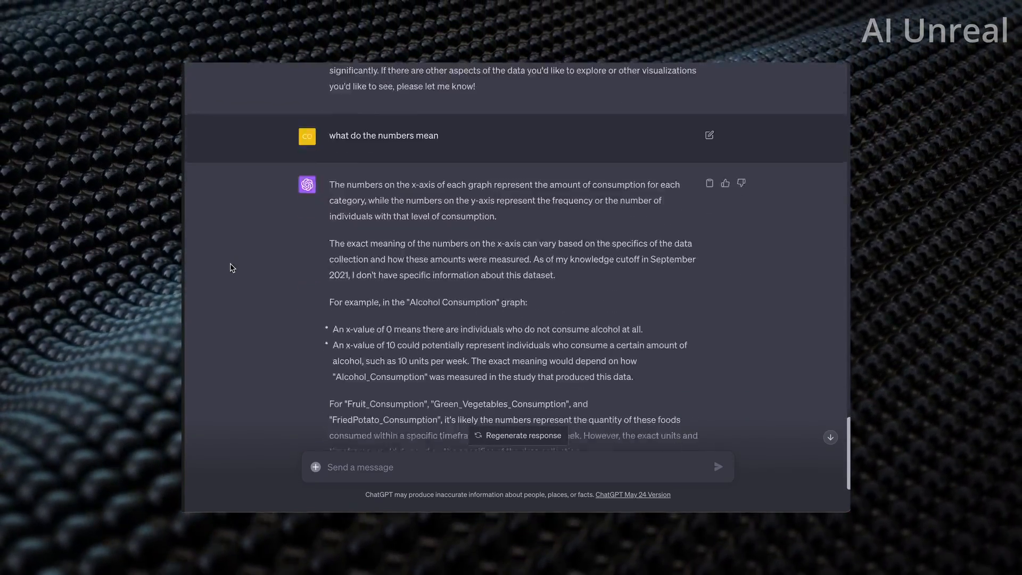
{"action": "scroll", "scroll_direction": "down", "scroll_amount": 3}
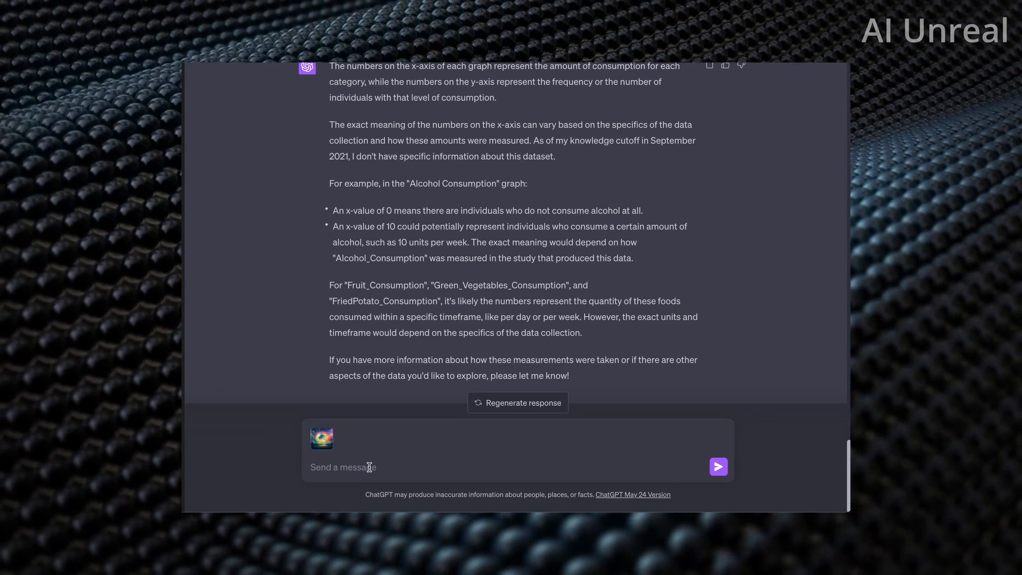
- Send 'create a color palette' with gpt-image.png attached
{"action": "type", "text": "cre"}
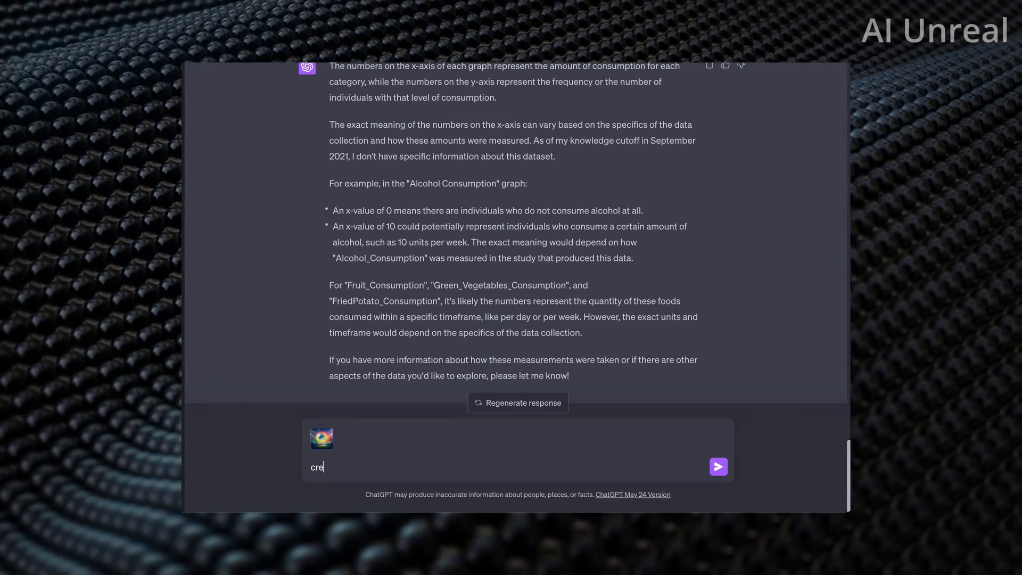
{"action": "type", "text": "ate a color pal"}
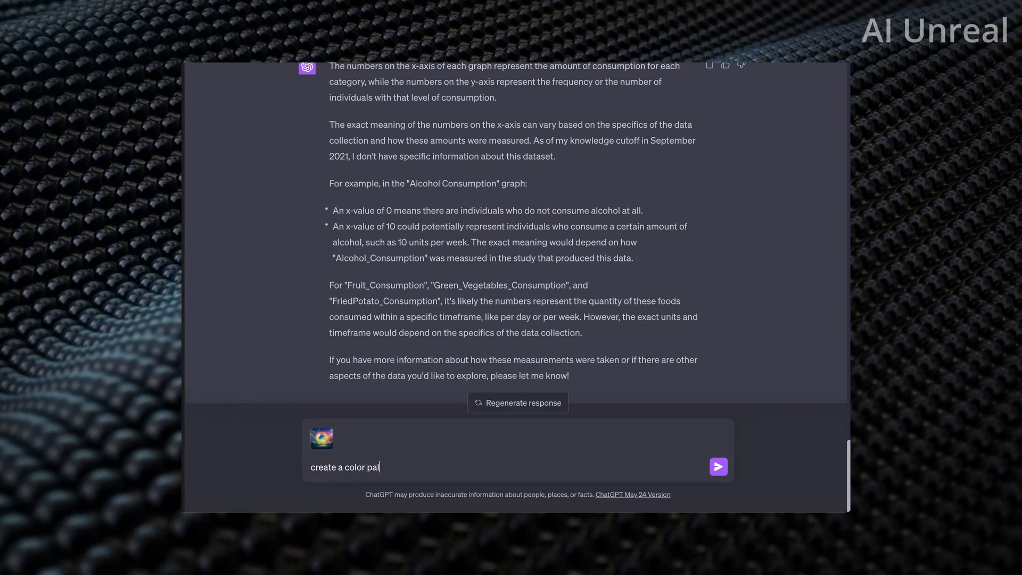
{"action": "type", "text": "let"}
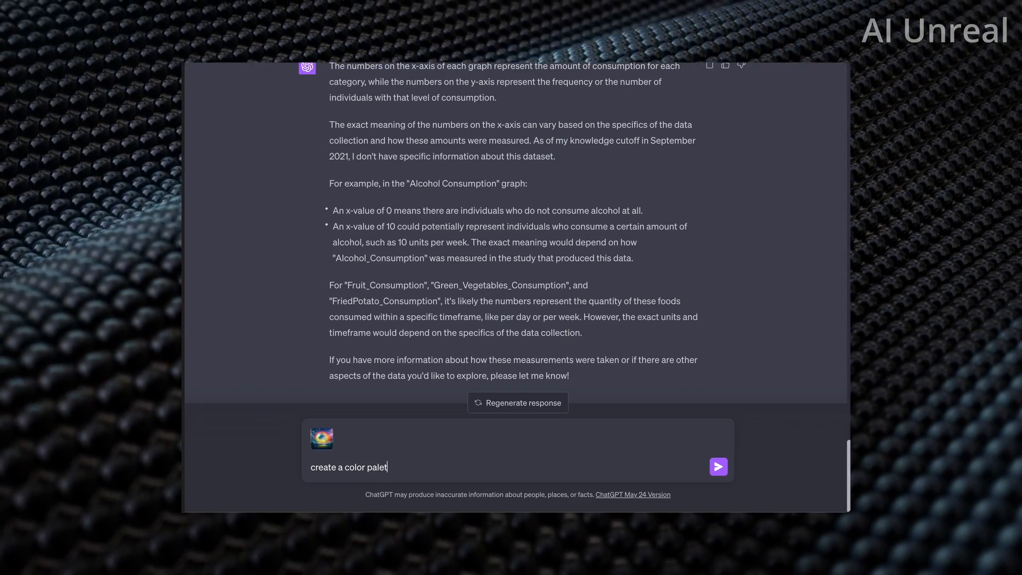
{"action": "left_click", "coordinate": [718, 466]}
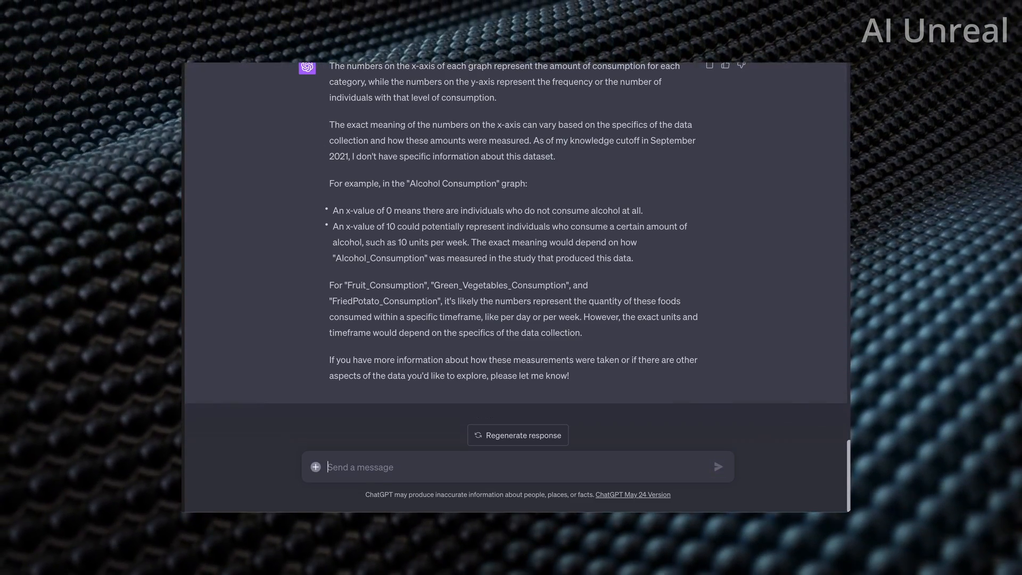
{"action": "scroll", "scroll_direction": "down", "scroll_amount": 3}
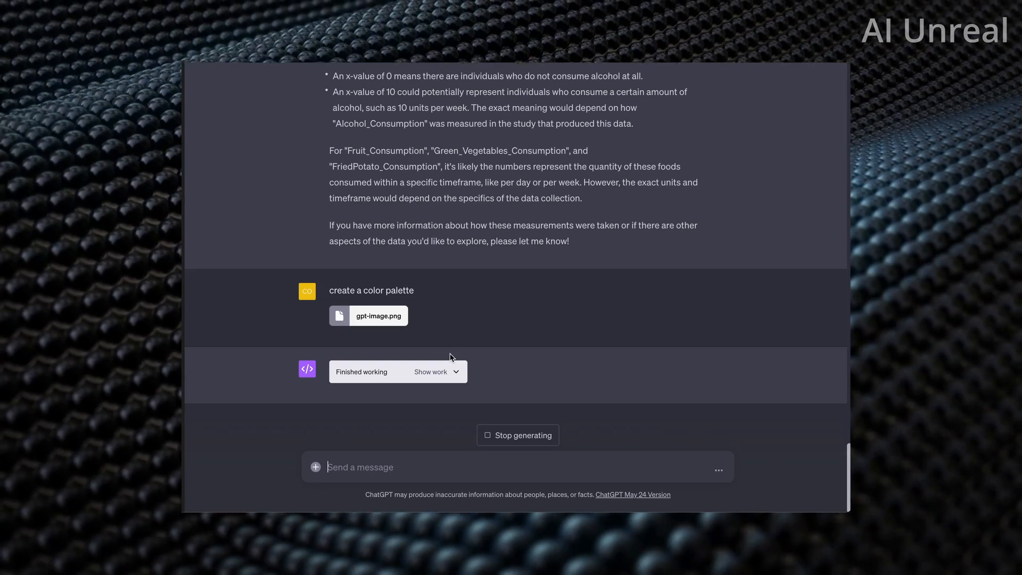
- Ask ChatGPT to 'turn the image into a gif and make it a cool video'
{"action": "scroll", "scroll_direction": "up", "scroll_amount": 3}
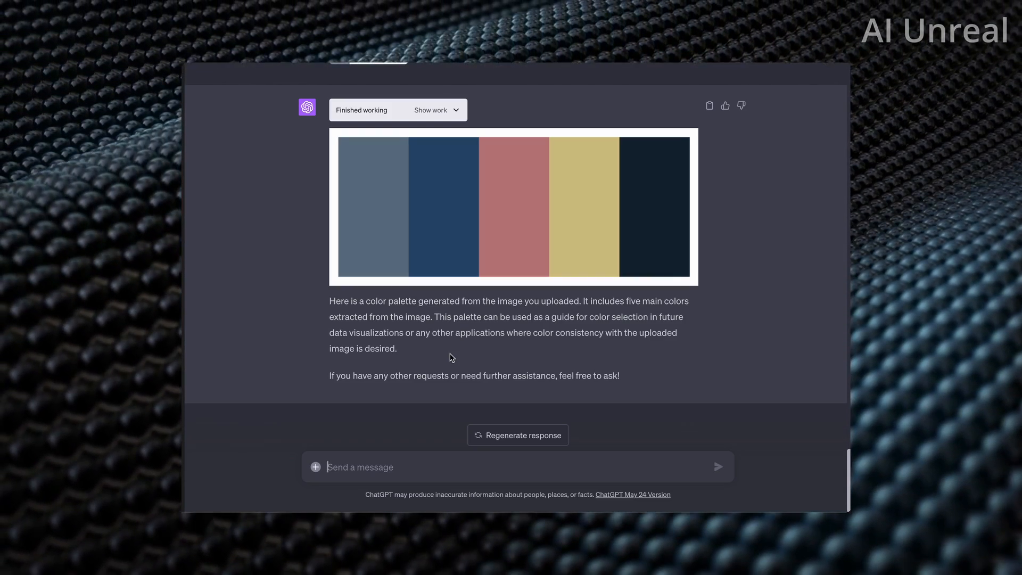
{"action": "type", "text": "turn the image into"}
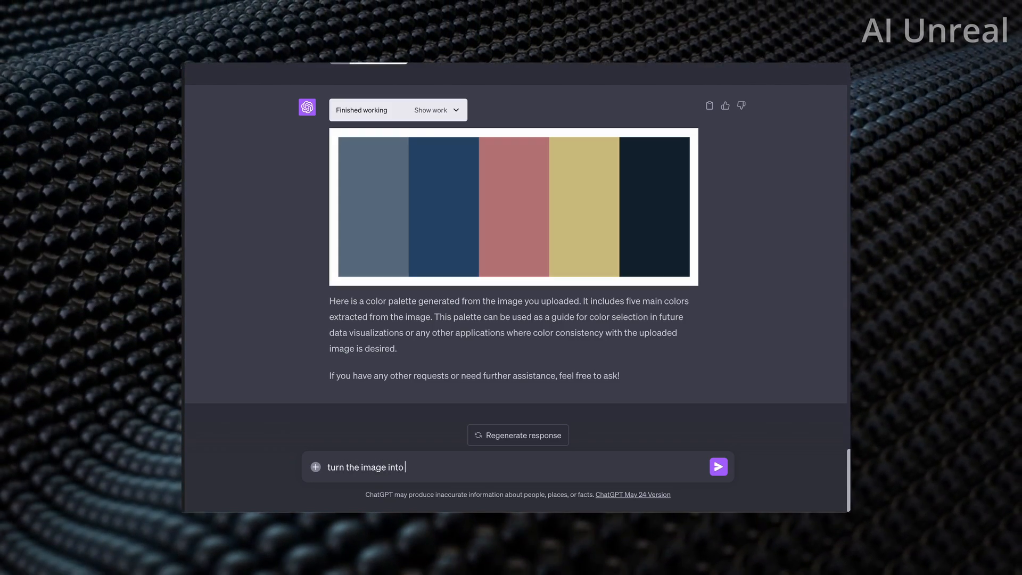
{"action": "type", "text": "a gif"}
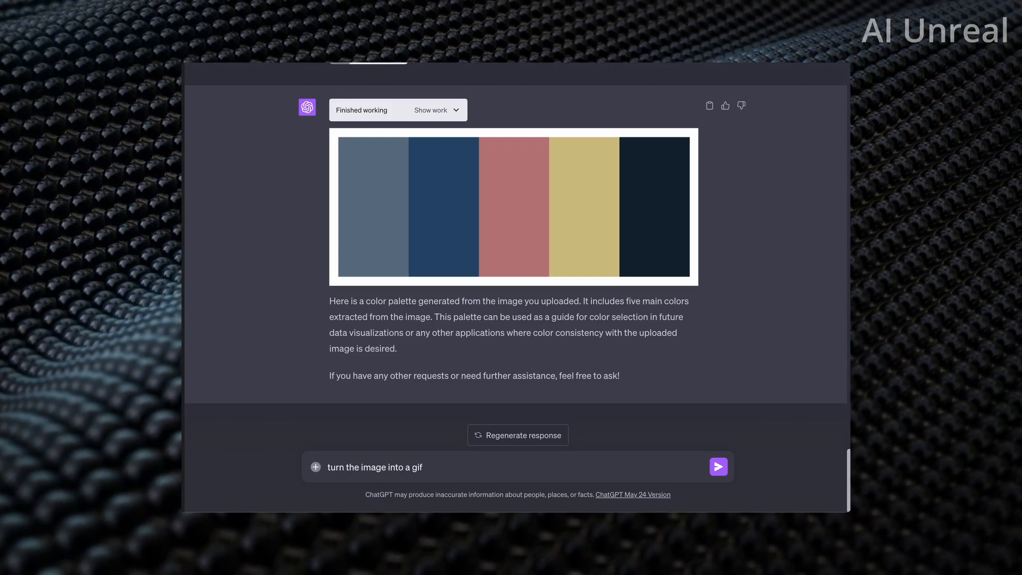
{"action": "type", "text": "and make it a"}
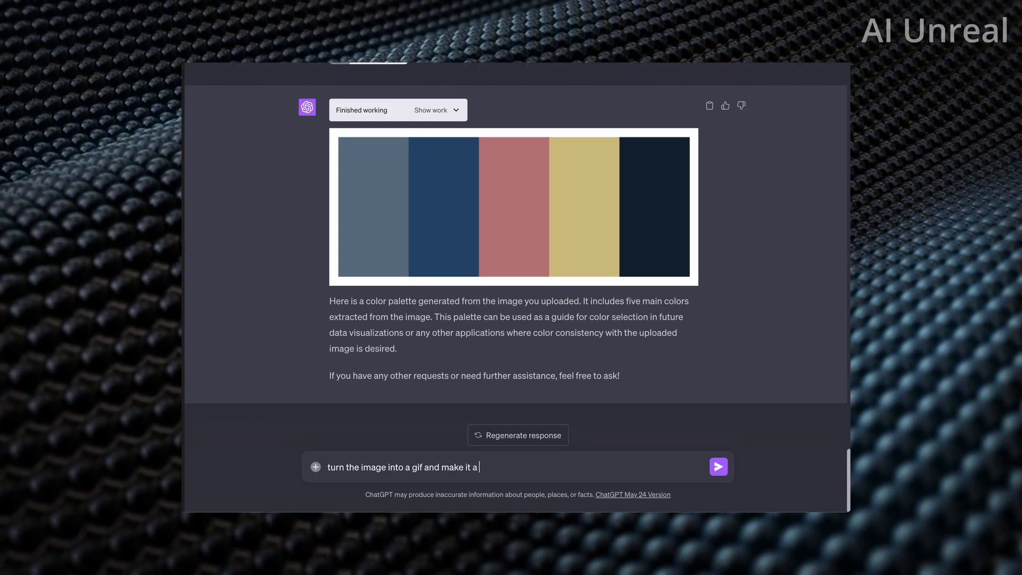
{"action": "left_click", "coordinate": [718, 466]}
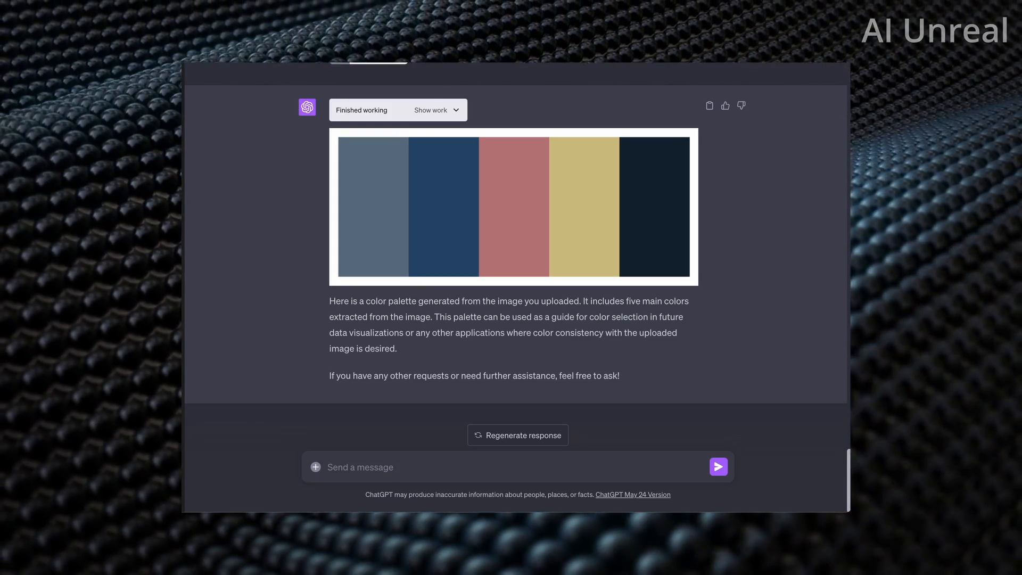
{"action": "left_click", "coordinate": [718, 467]}
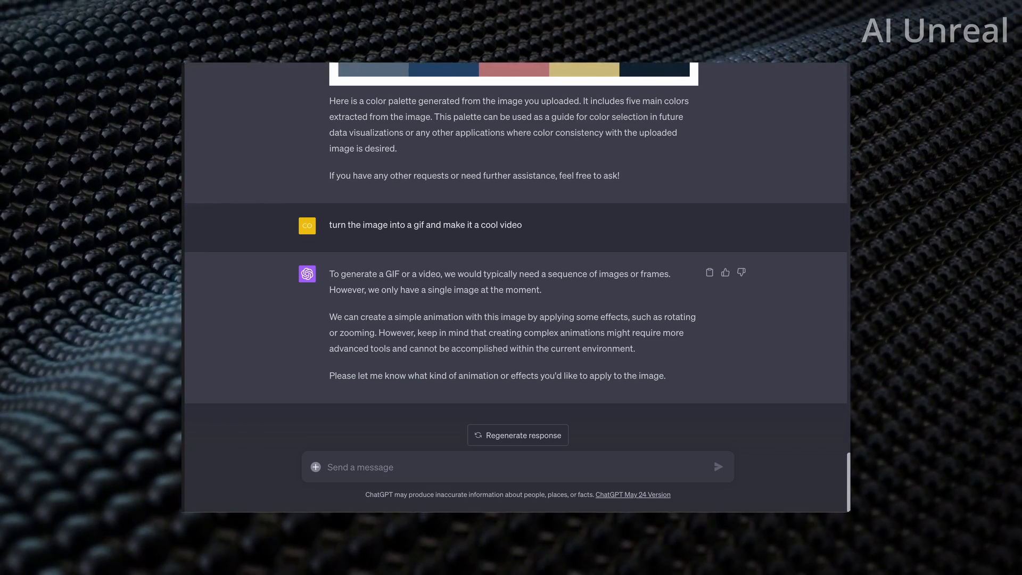
- Reply 'pick the best one' so ChatGPT chooses the animation itself
{"action": "type", "text": "pick the be"}
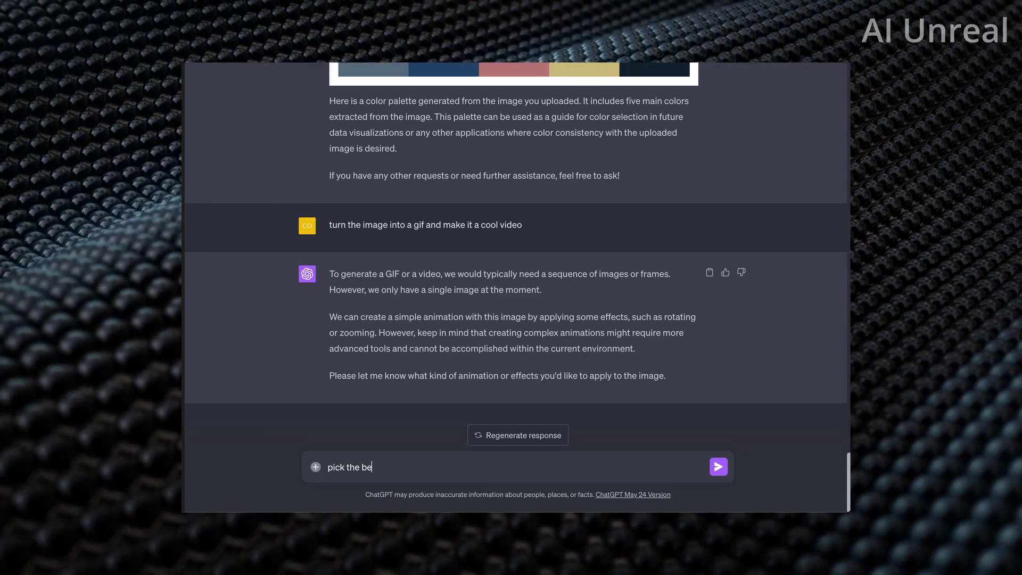
{"action": "left_click", "coordinate": [718, 467]}
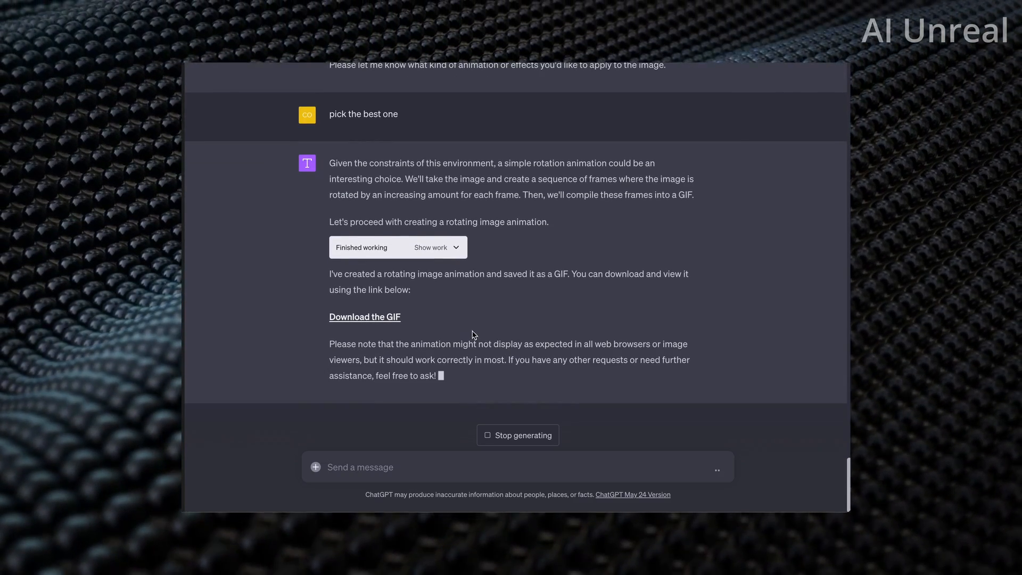
{"action": "mouse_move", "coordinate": [365, 317]}
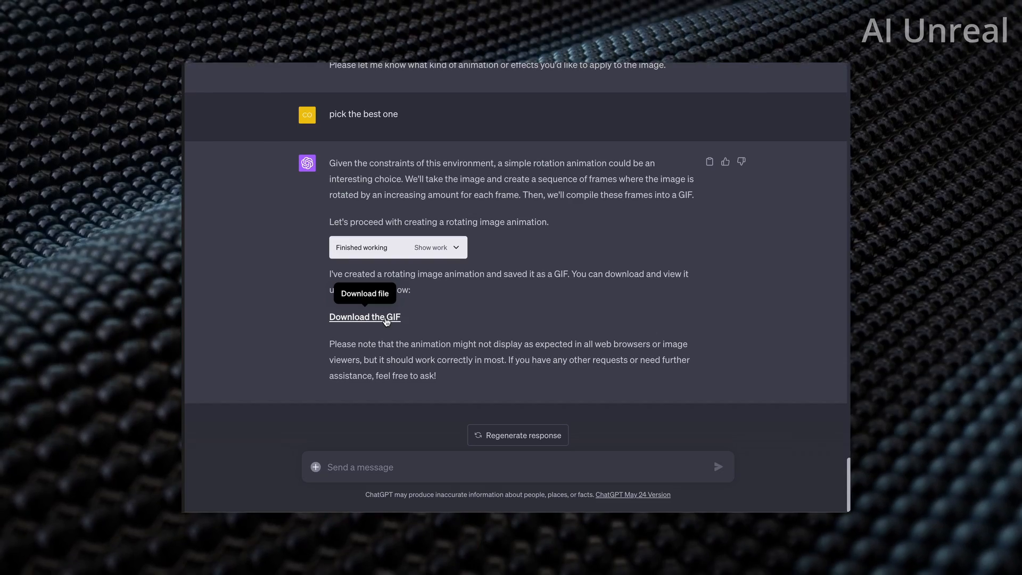
{"action": "left_click", "coordinate": [366, 317]}
{"action": "type", "text": "create a qr code that"}
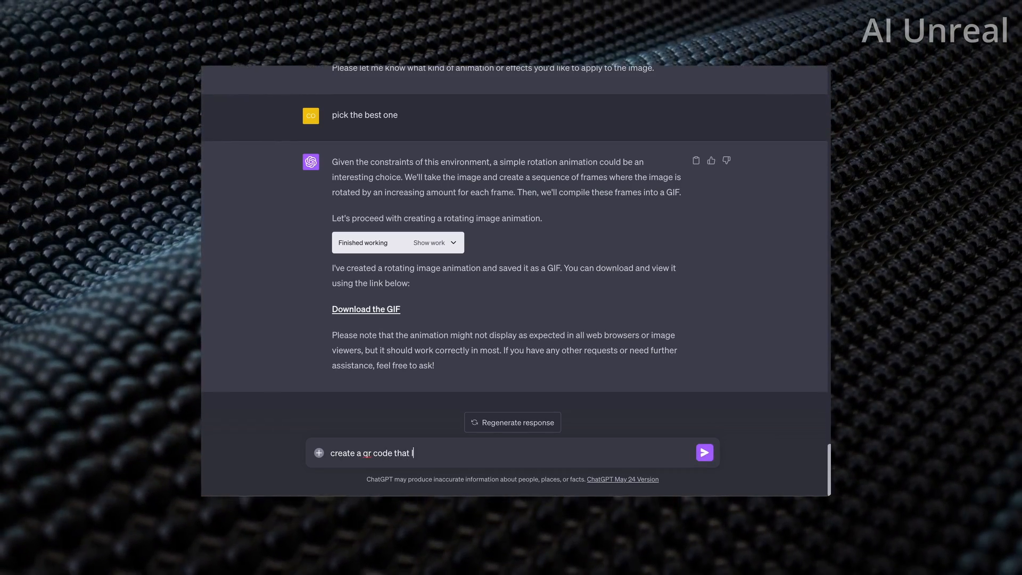
- Request a QR code linking to YouTube, then download and open qr_code.png
{"action": "type", "text": "links to youtub"}
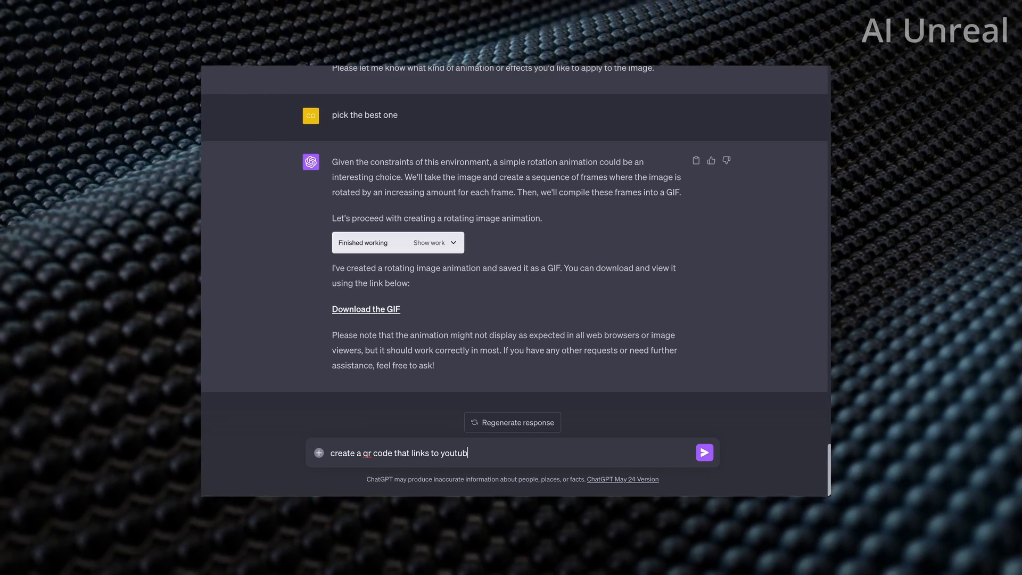
{"action": "type", "text": "e"}
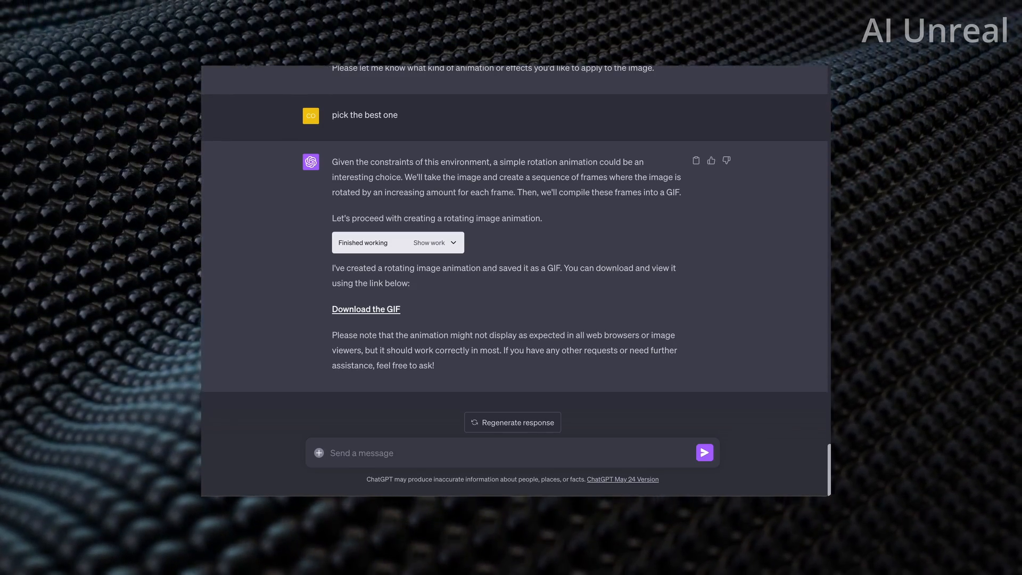
{"action": "left_click", "coordinate": [705, 452]}
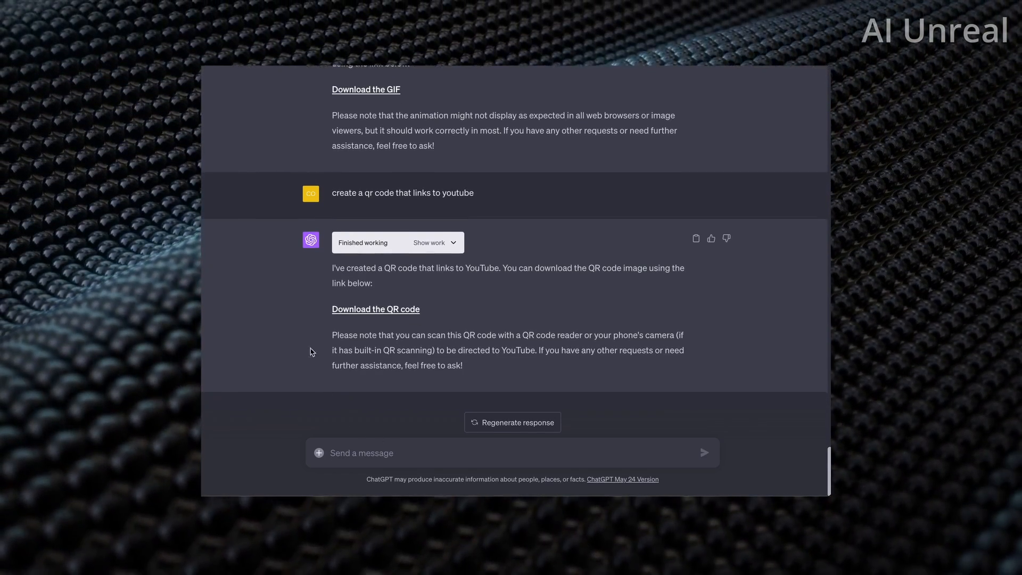
{"action": "left_click", "coordinate": [375, 308]}
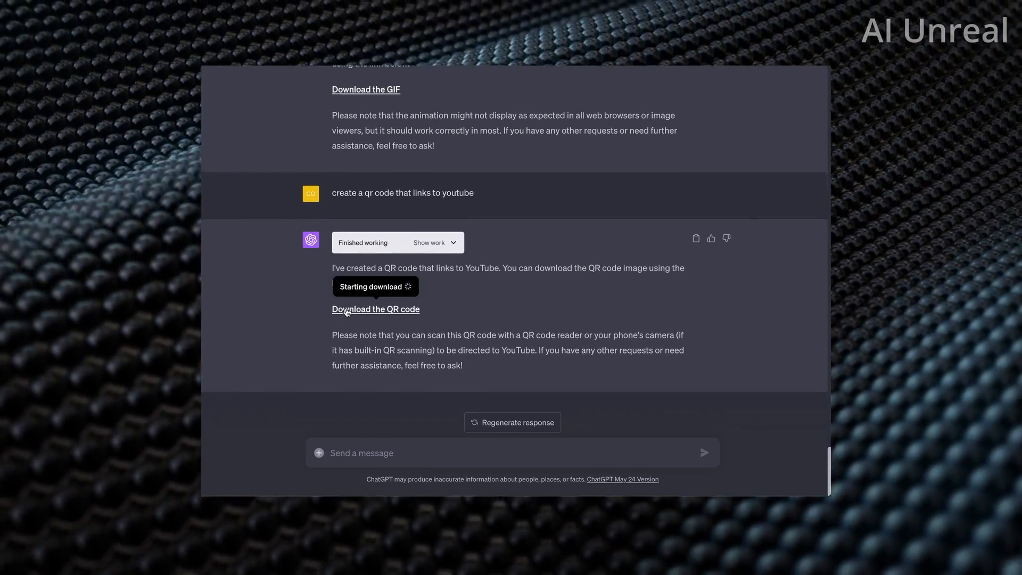
{"action": "left_click", "coordinate": [375, 309]}
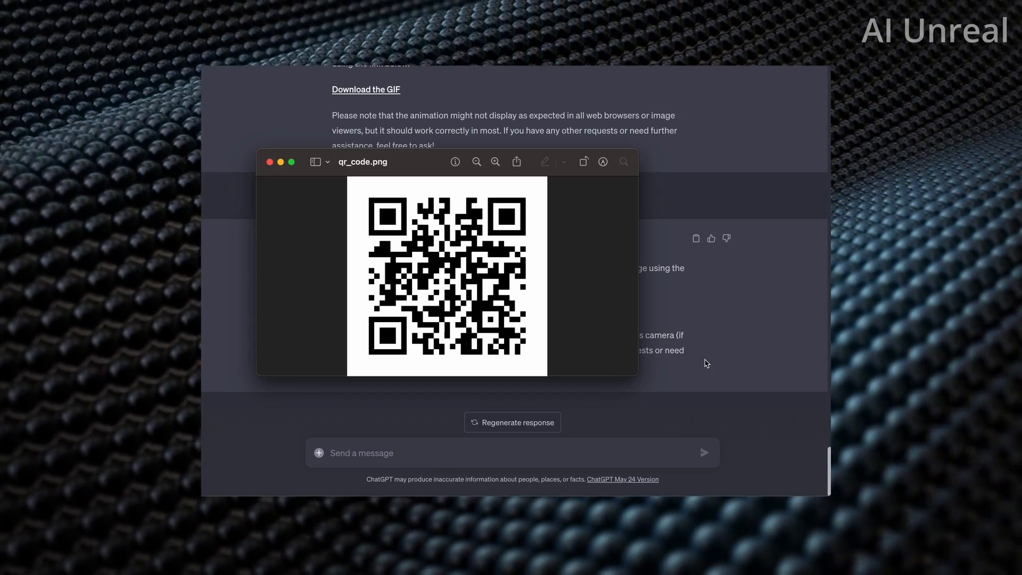